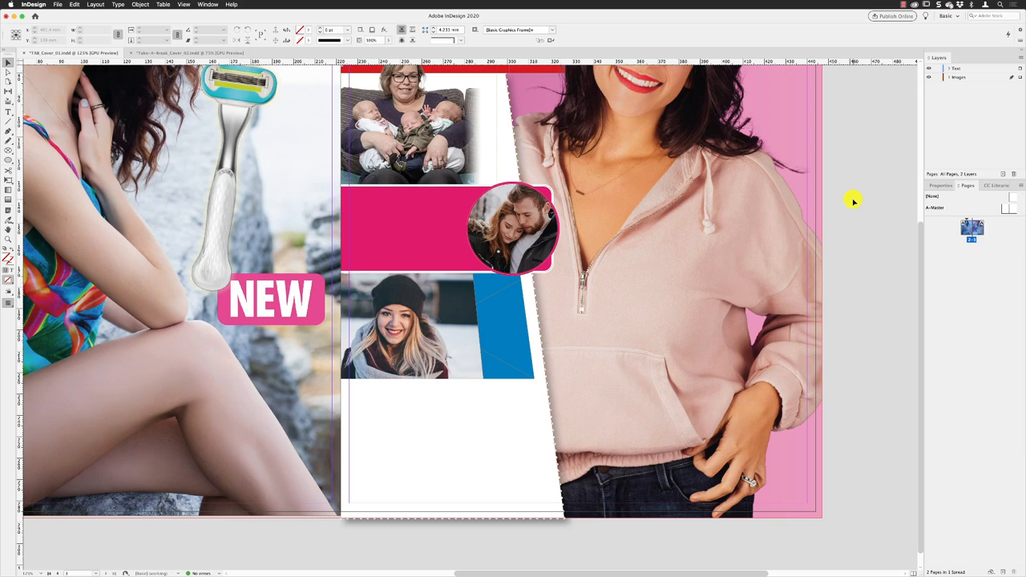
{"action": "mouse_move", "coordinate": [849, 202]}
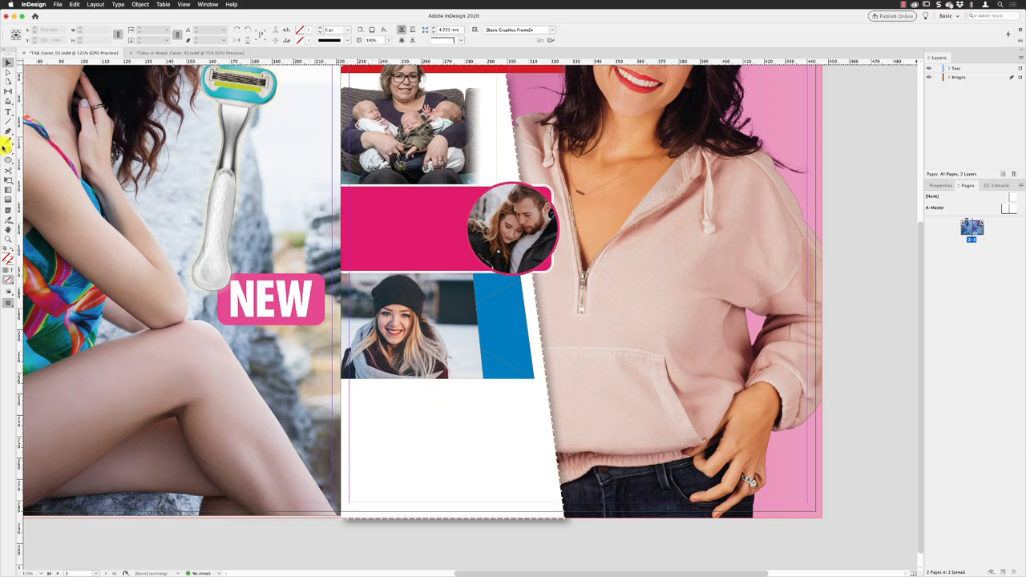
{"action": "mouse_move", "coordinate": [404, 398]}
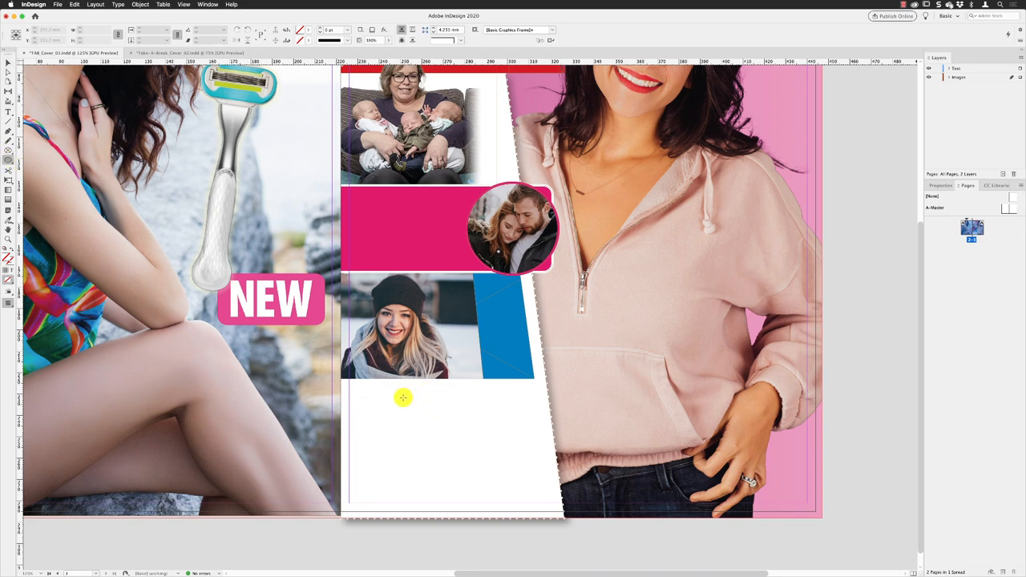
{"action": "mouse_move", "coordinate": [591, 379]}
{"action": "type", "text": "112"}
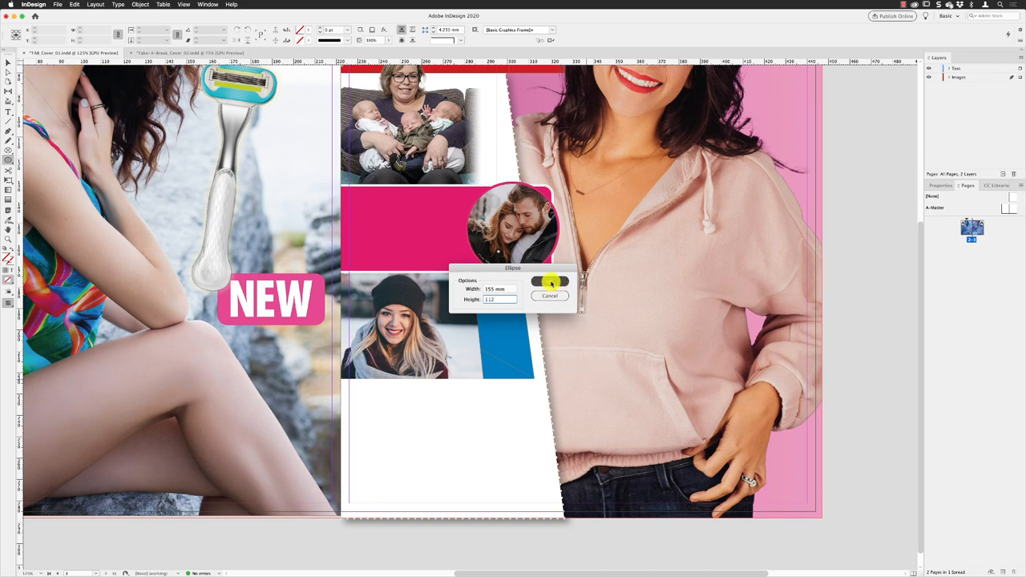
Create the white ellipse and drag it to the bottom centre under the middle photo column
{"action": "left_click", "coordinate": [548, 282]}
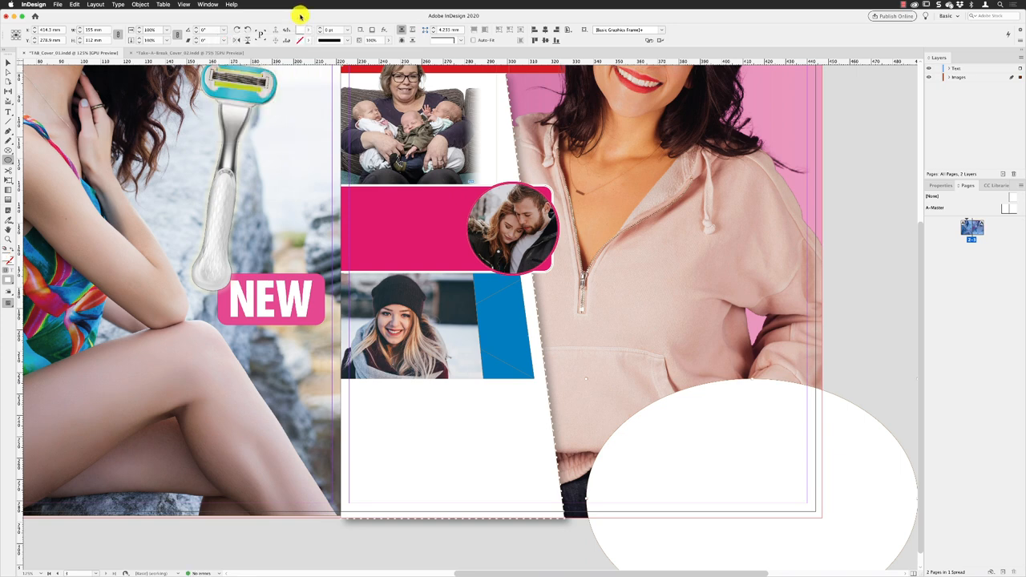
{"action": "mouse_move", "coordinate": [840, 455]}
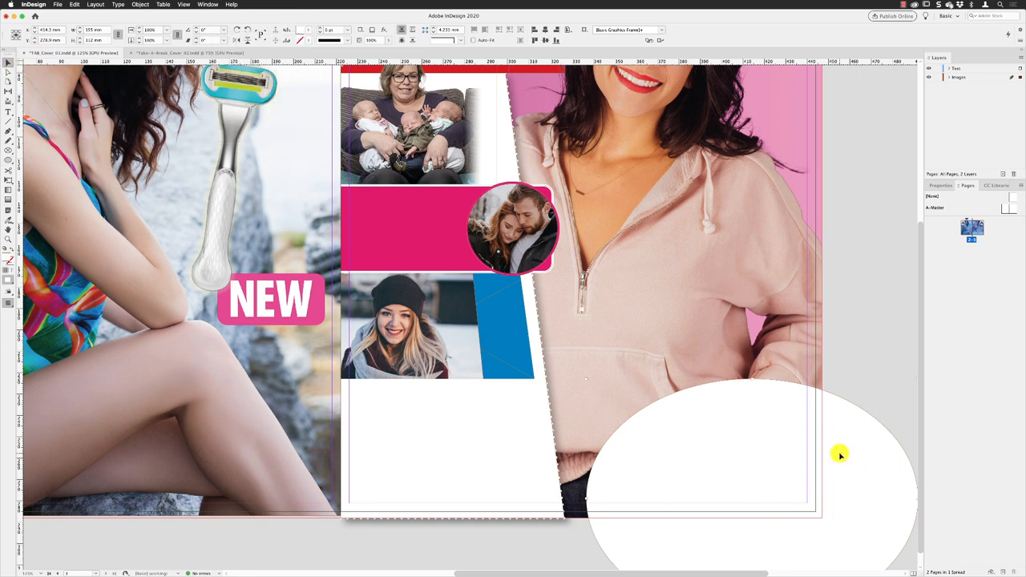
{"action": "left_click_drag", "start_coordinate": [839, 455], "coordinate": [538, 459]}
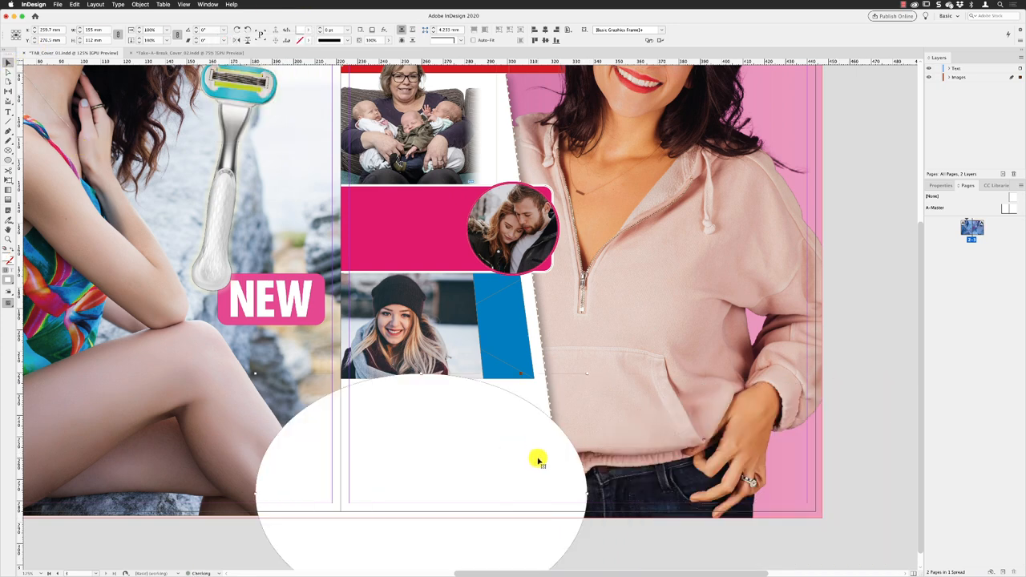
{"action": "left_click_drag", "start_coordinate": [539, 461], "coordinate": [543, 445]}
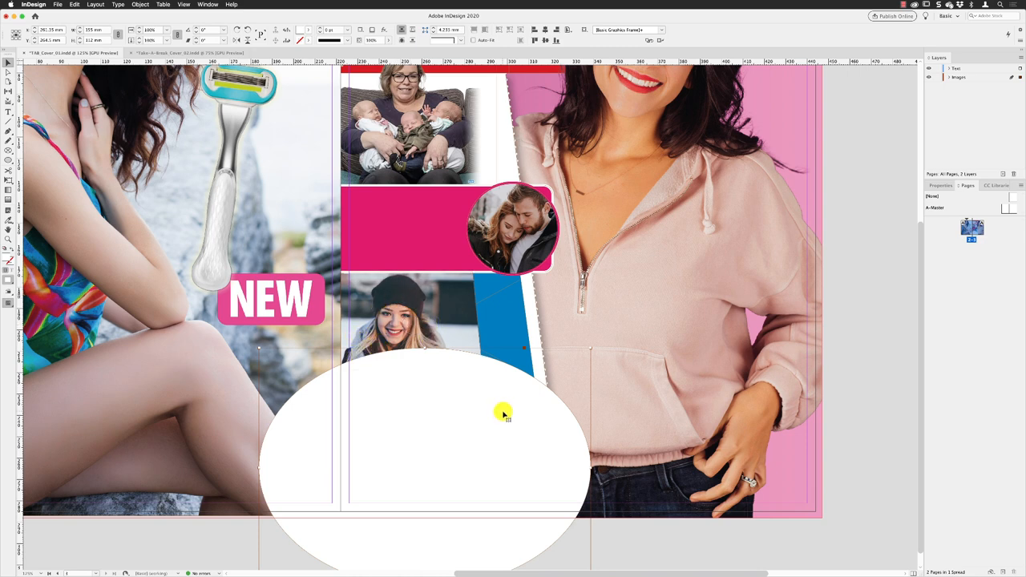
{"action": "mouse_move", "coordinate": [481, 468]}
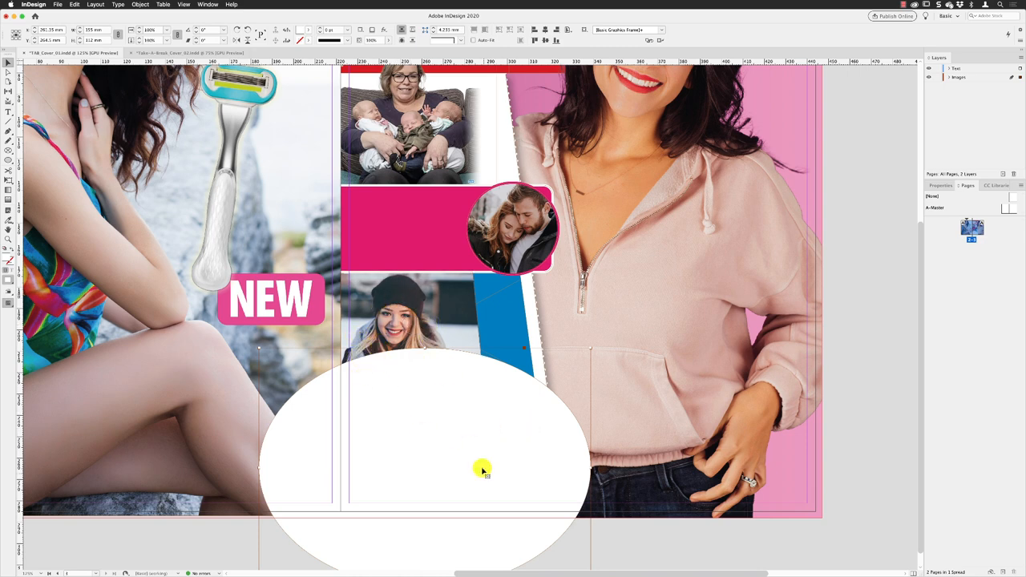
{"action": "mouse_move", "coordinate": [569, 484]}
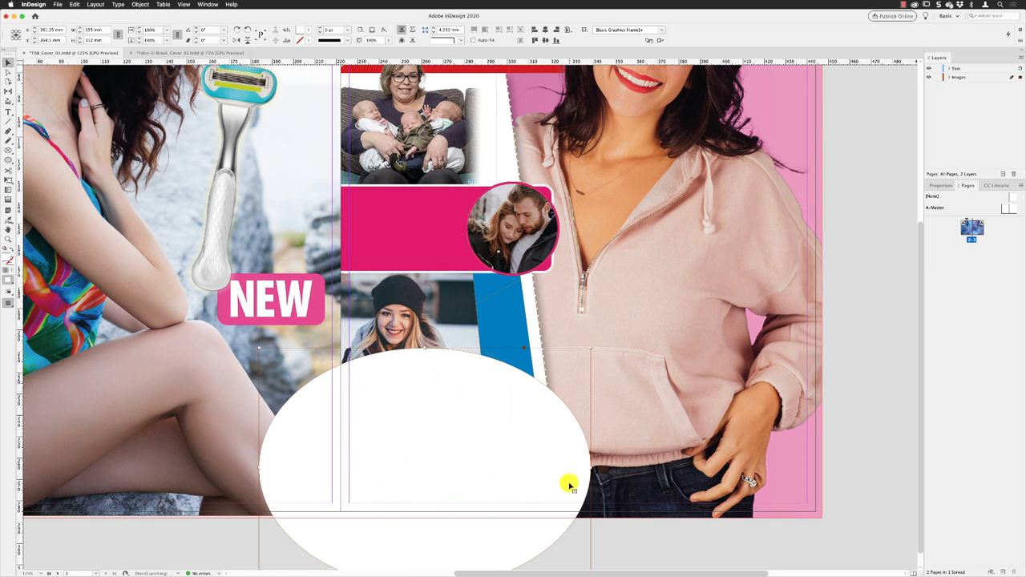
{"action": "mouse_move", "coordinate": [541, 433]}
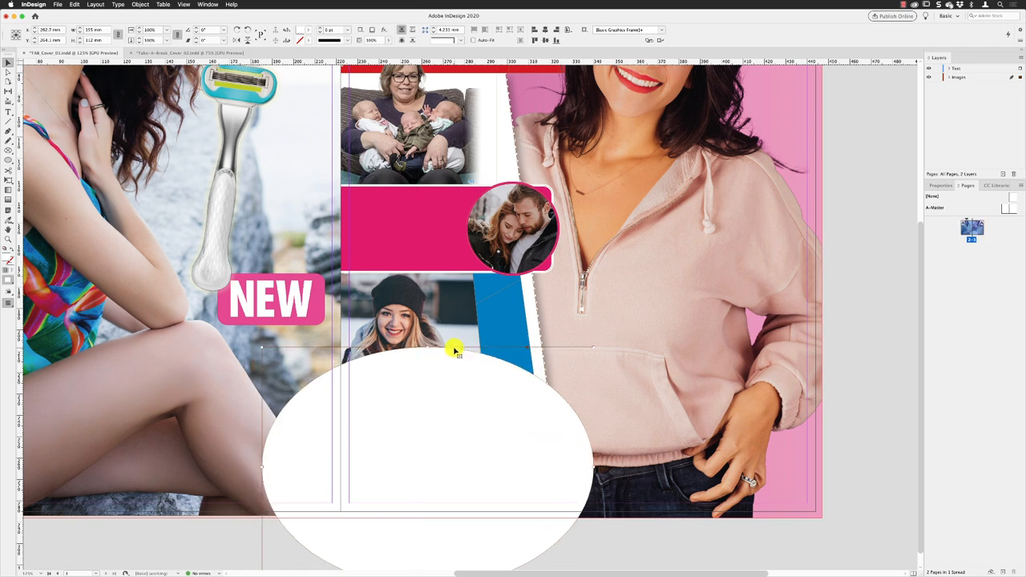
{"action": "mouse_move", "coordinate": [529, 395]}
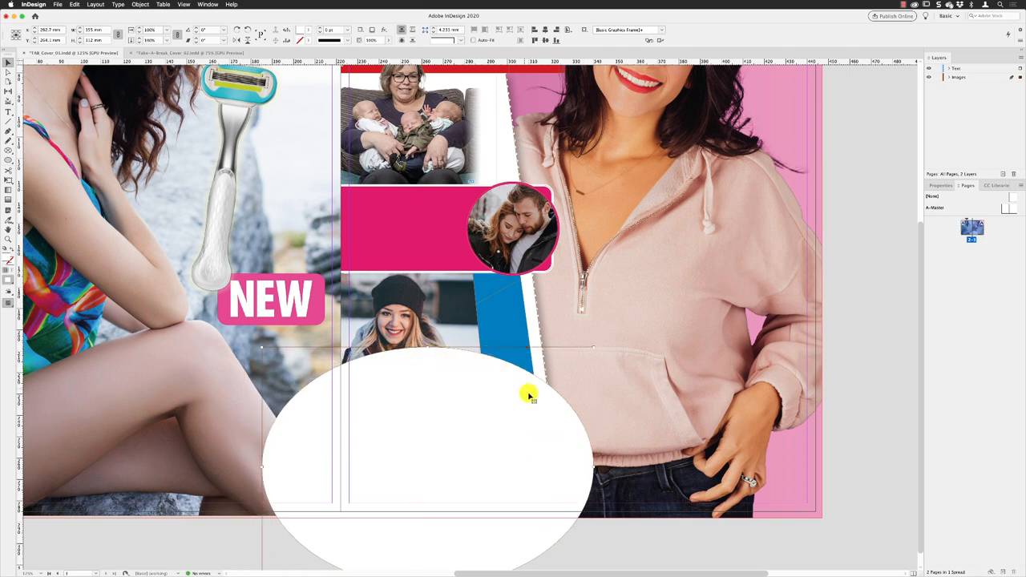
{"action": "mouse_move", "coordinate": [570, 468]}
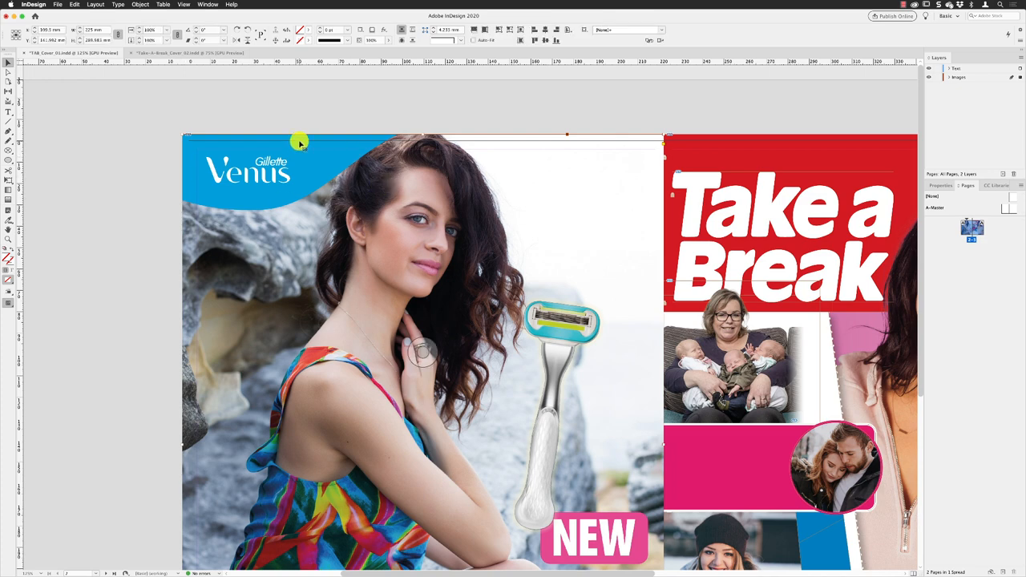
Bring the razor model photo to the front so it covers the ellipse's left edge
{"action": "right_click", "coordinate": [302, 143]}
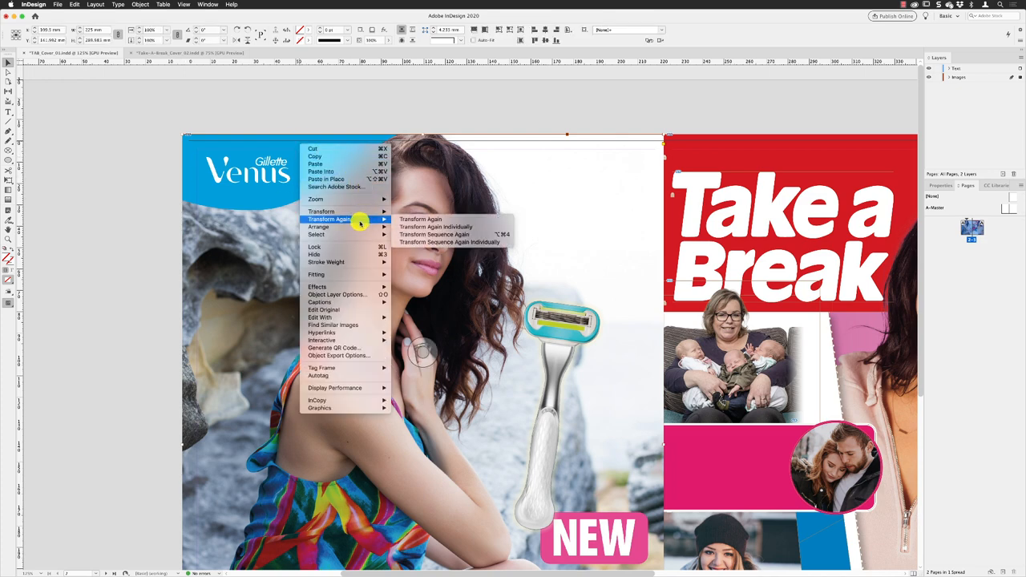
{"action": "mouse_move", "coordinate": [337, 228]}
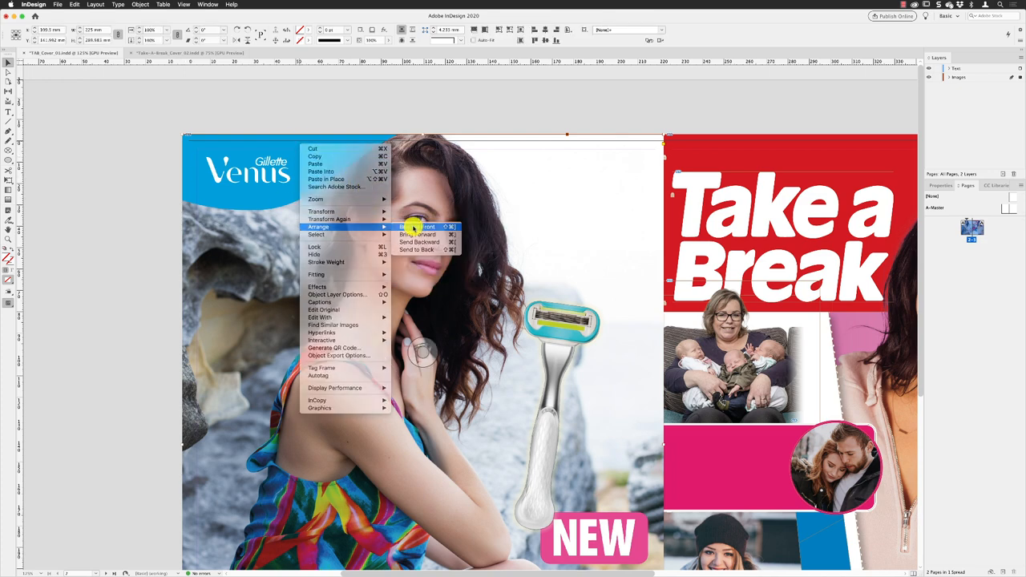
{"action": "left_click", "coordinate": [417, 226]}
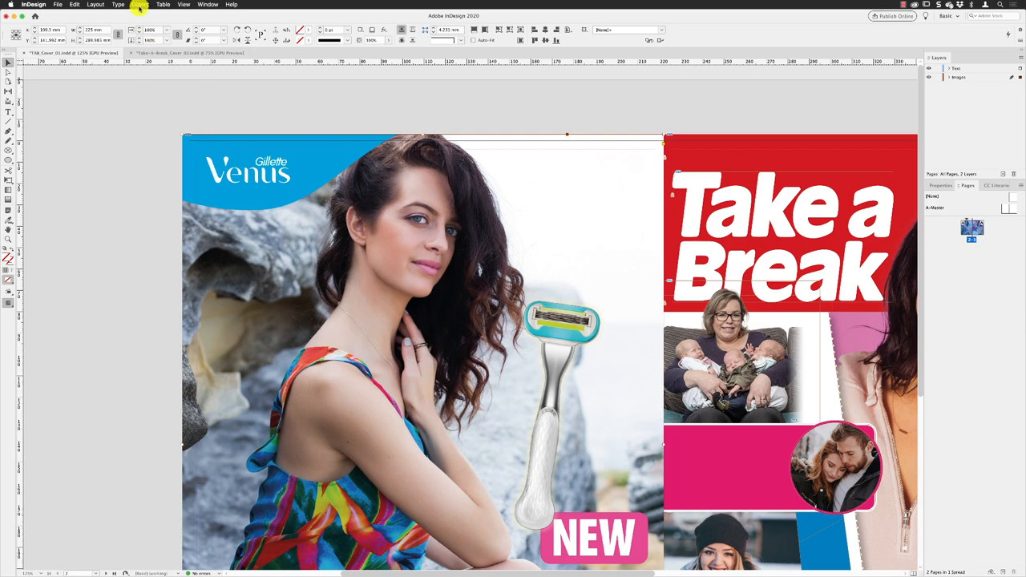
{"action": "mouse_move", "coordinate": [316, 261]}
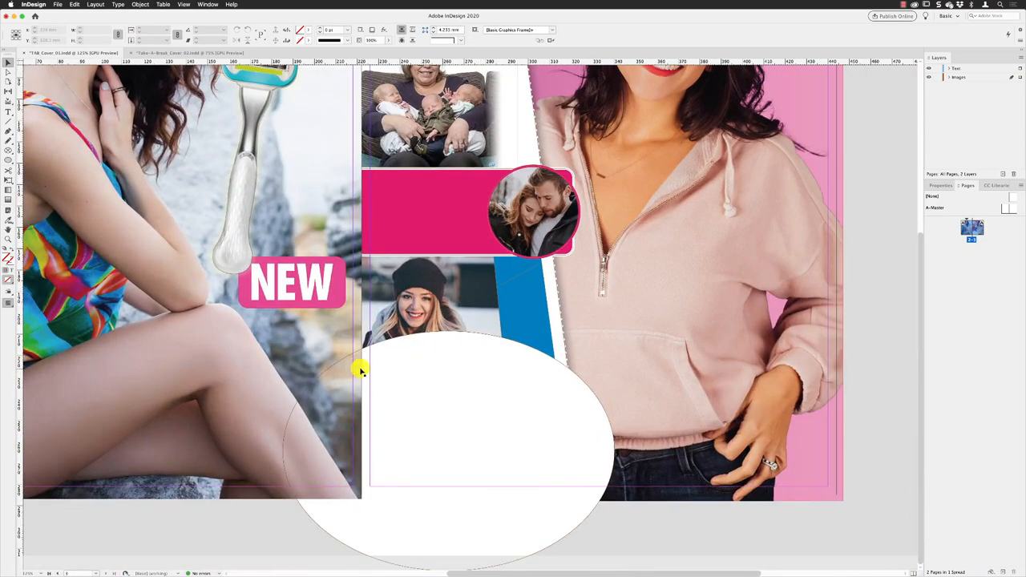
{"action": "mouse_move", "coordinate": [667, 505]}
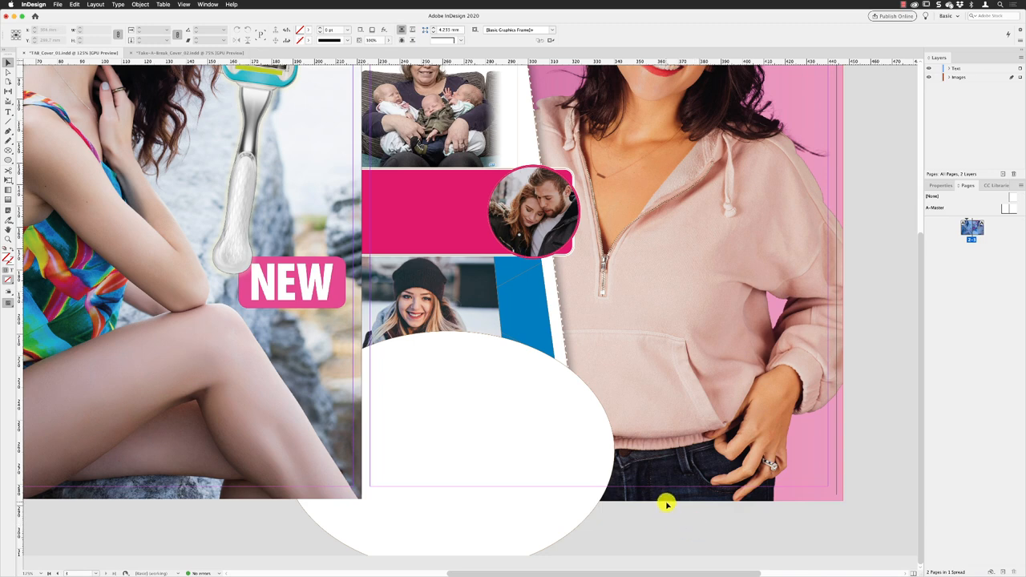
{"action": "mouse_move", "coordinate": [264, 189]}
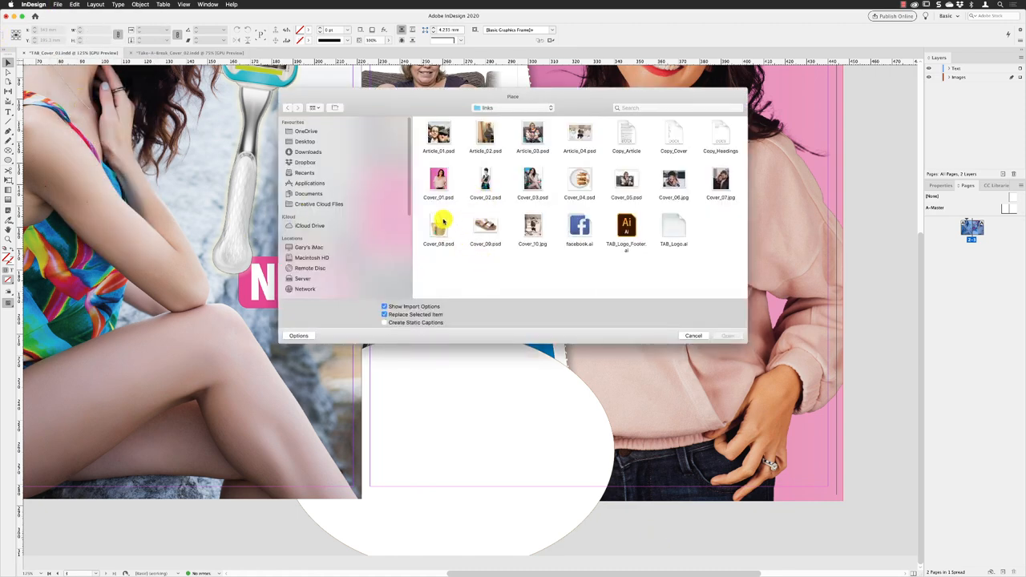
Place the straw handbag image small at the top of the white ellipse
{"action": "left_click", "coordinate": [439, 226]}
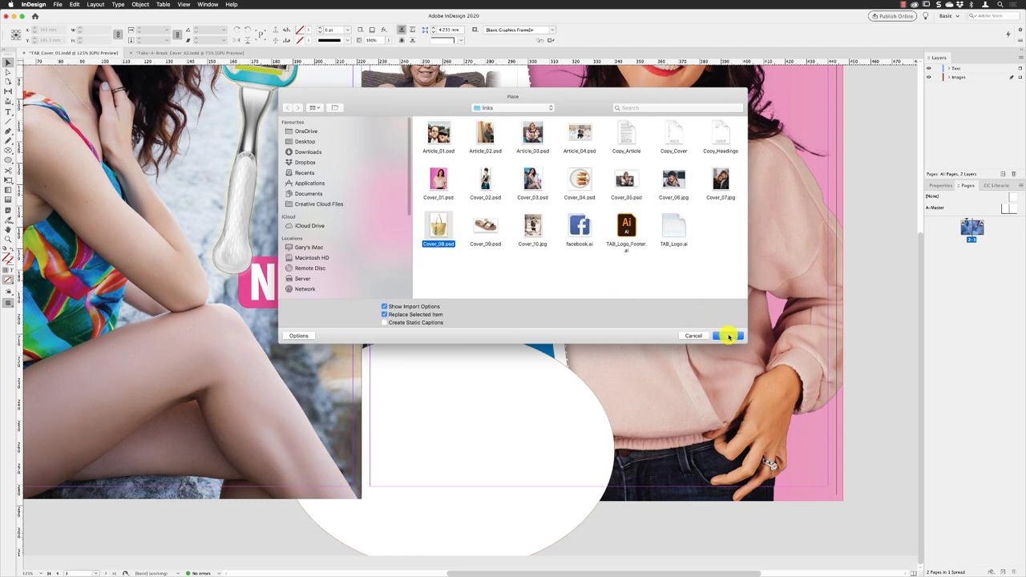
{"action": "left_click", "coordinate": [729, 335]}
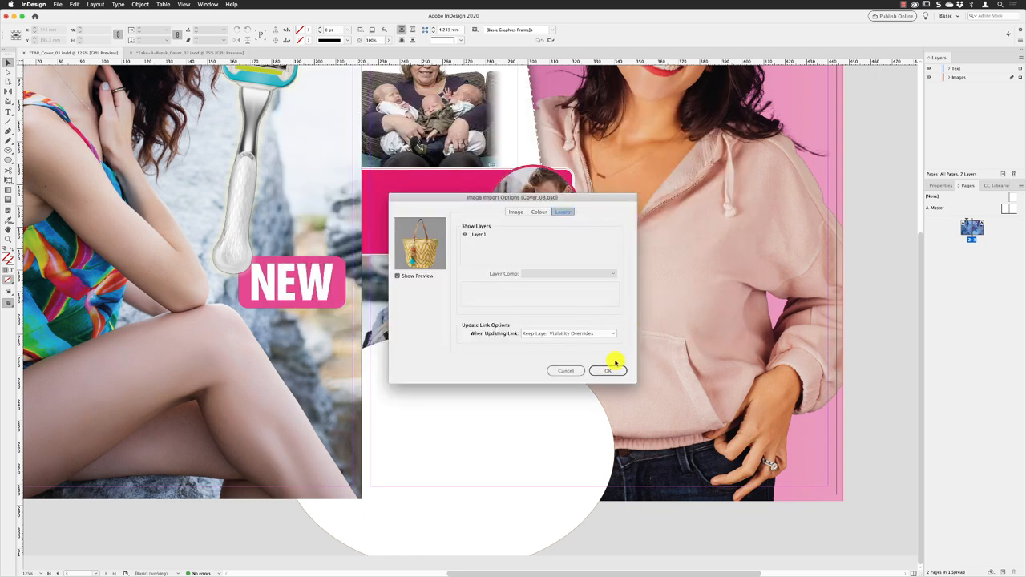
{"action": "left_click", "coordinate": [607, 370]}
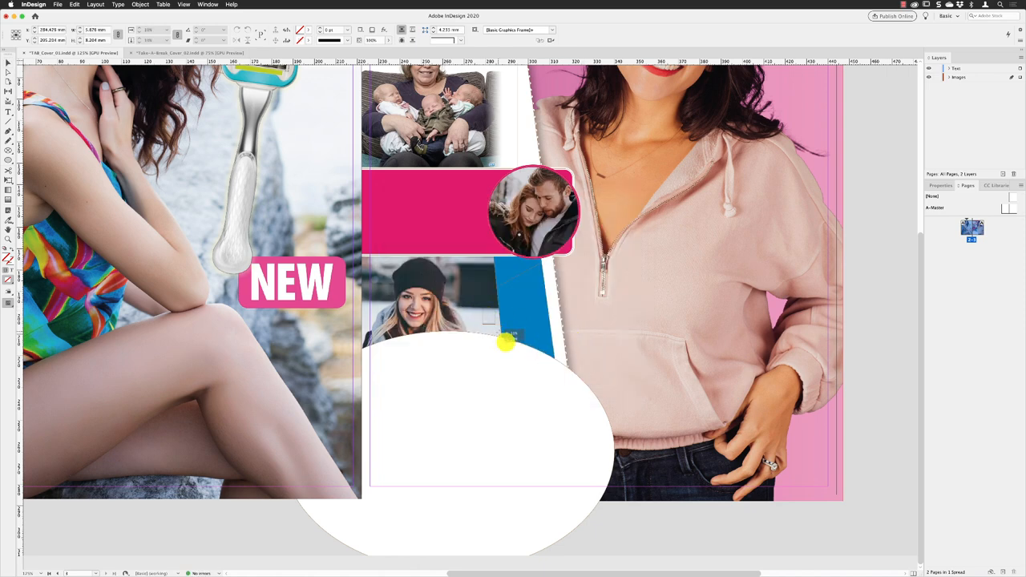
{"action": "left_click_drag", "start_coordinate": [507, 343], "coordinate": [538, 383]}
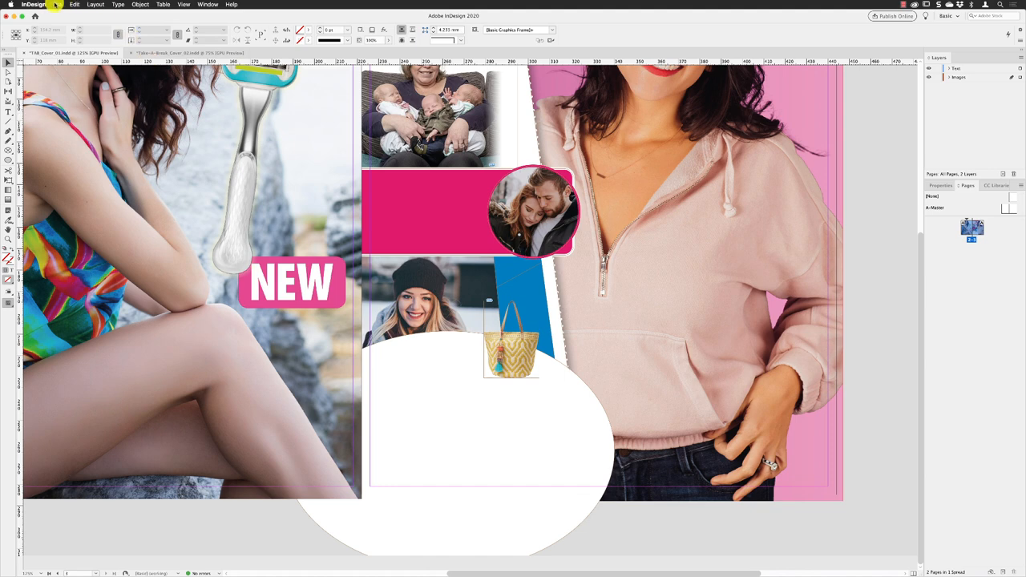
Place Cover_09.psd, the sandals photo, onto the ellipse below the straw bag
{"action": "left_click", "coordinate": [74, 5]}
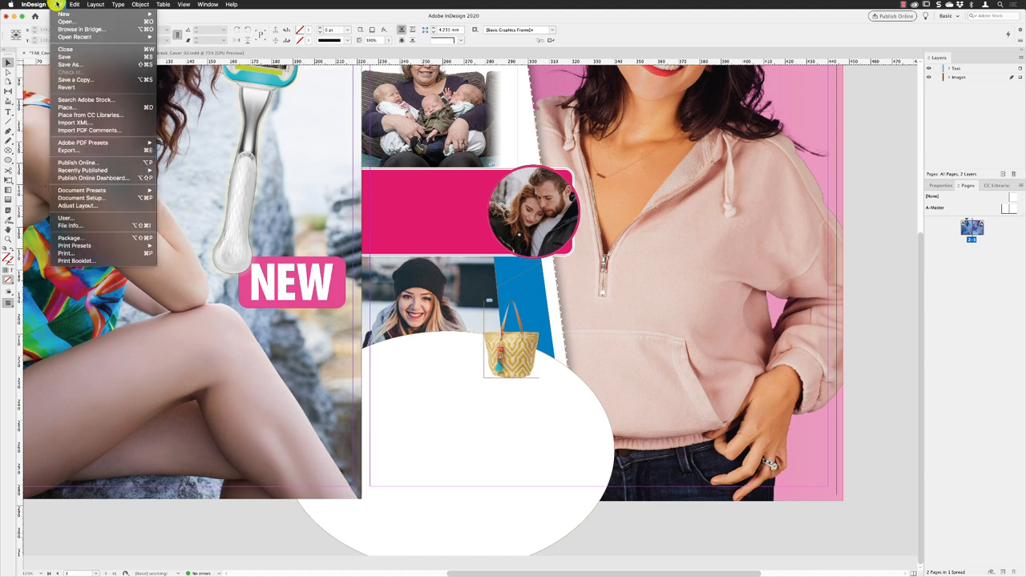
{"action": "left_click", "coordinate": [67, 107]}
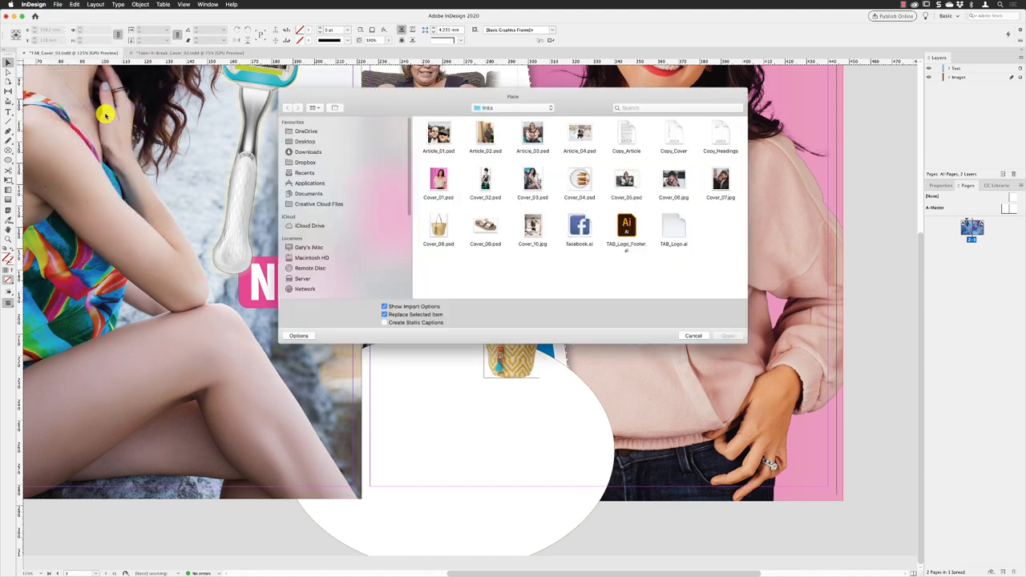
{"action": "left_click", "coordinate": [484, 226]}
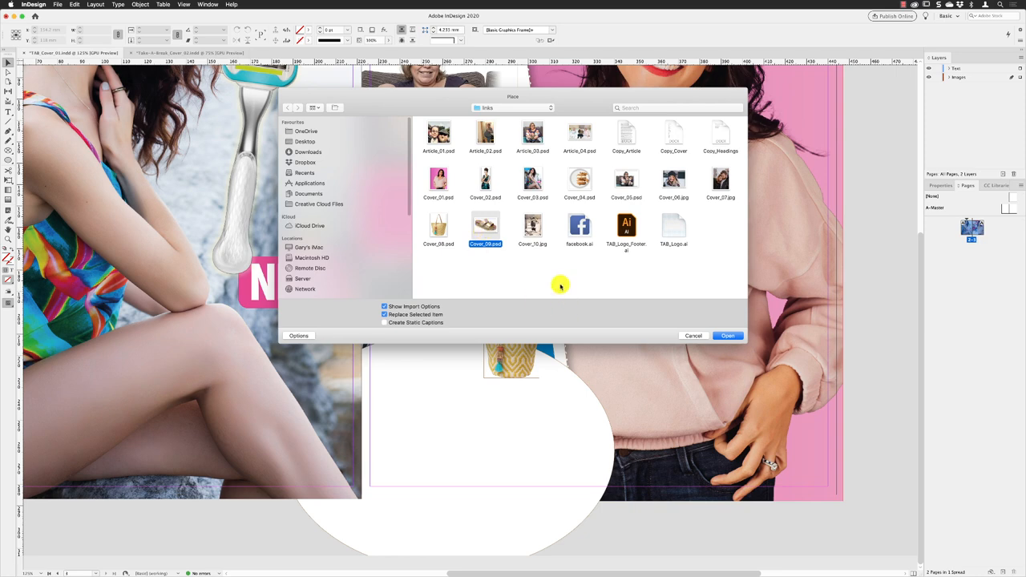
{"action": "left_click", "coordinate": [726, 335]}
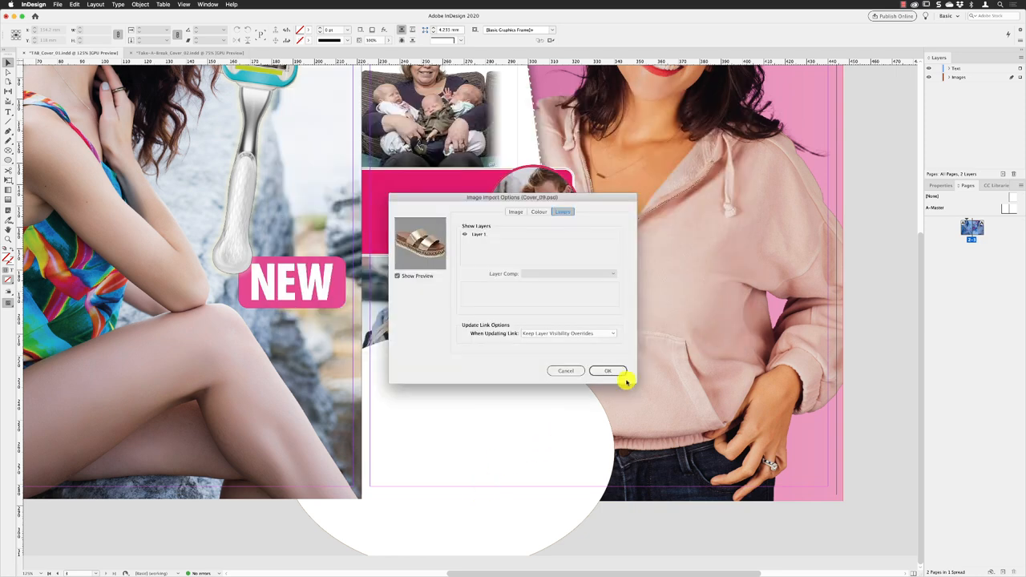
{"action": "left_click", "coordinate": [608, 371]}
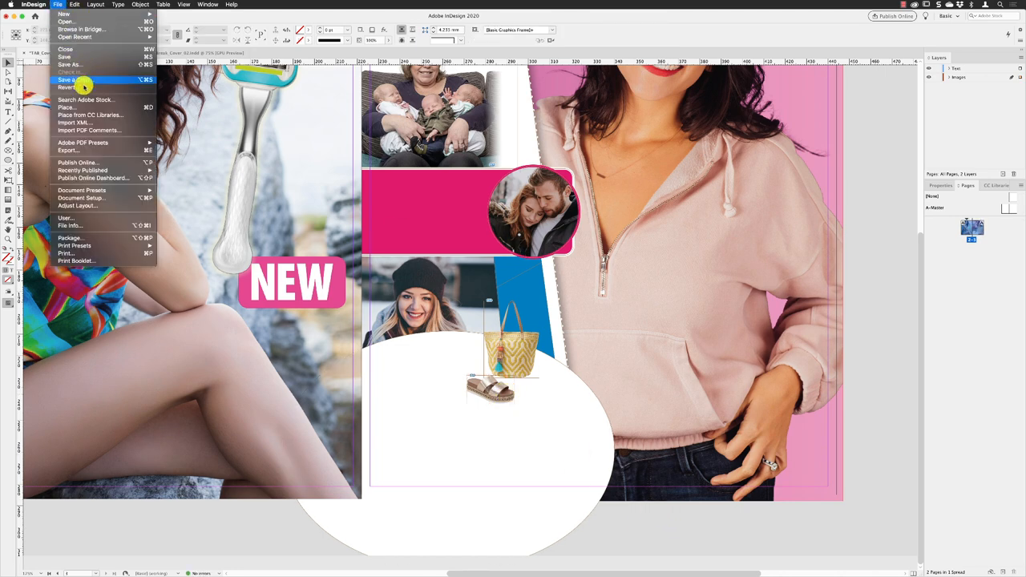
Place Cover_24.psd, the cookies stack, in a frame at the ellipse's lower left
{"action": "left_click", "coordinate": [68, 106]}
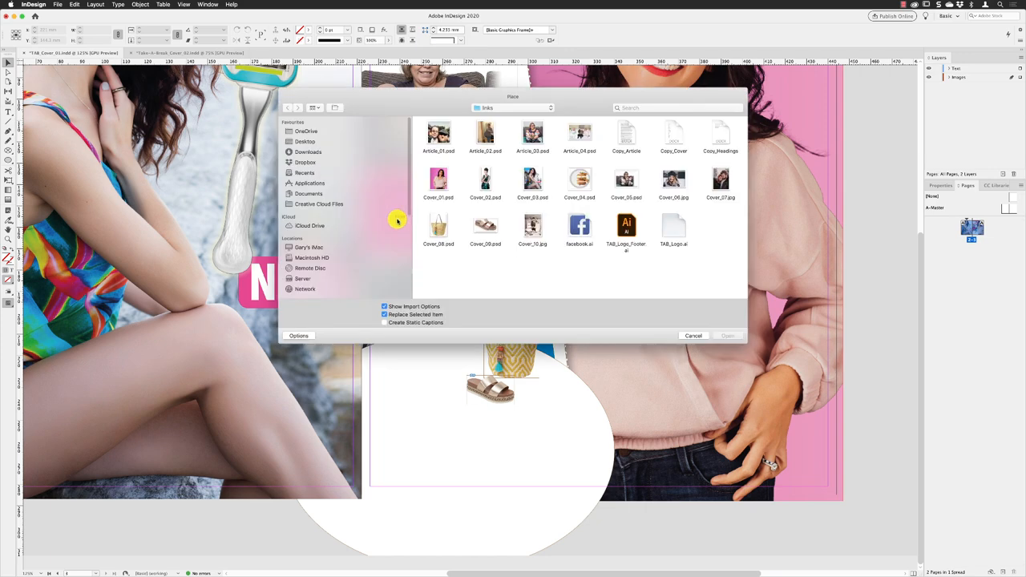
{"action": "mouse_move", "coordinate": [468, 148]}
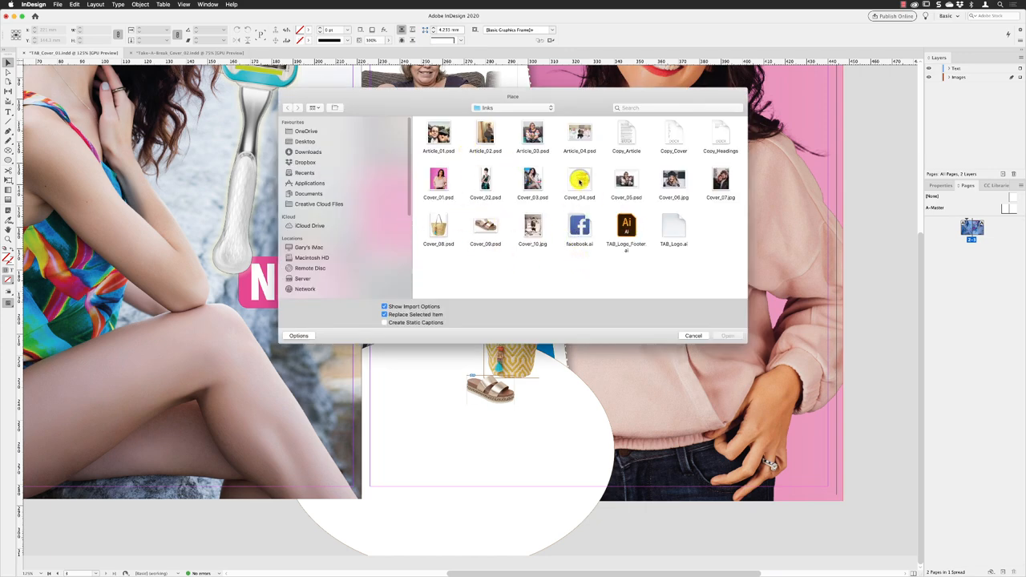
{"action": "left_click", "coordinate": [580, 179]}
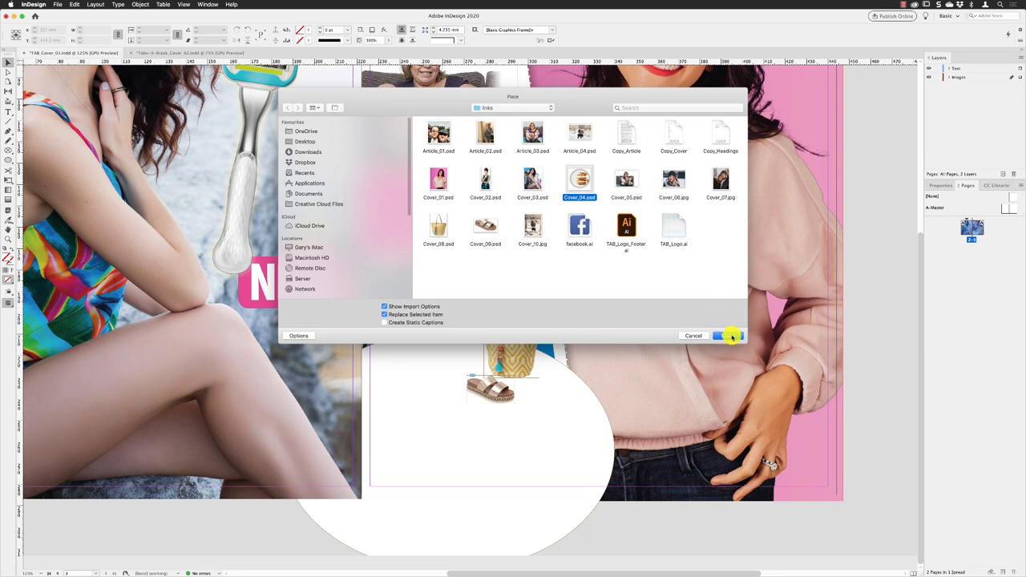
{"action": "left_click", "coordinate": [725, 335]}
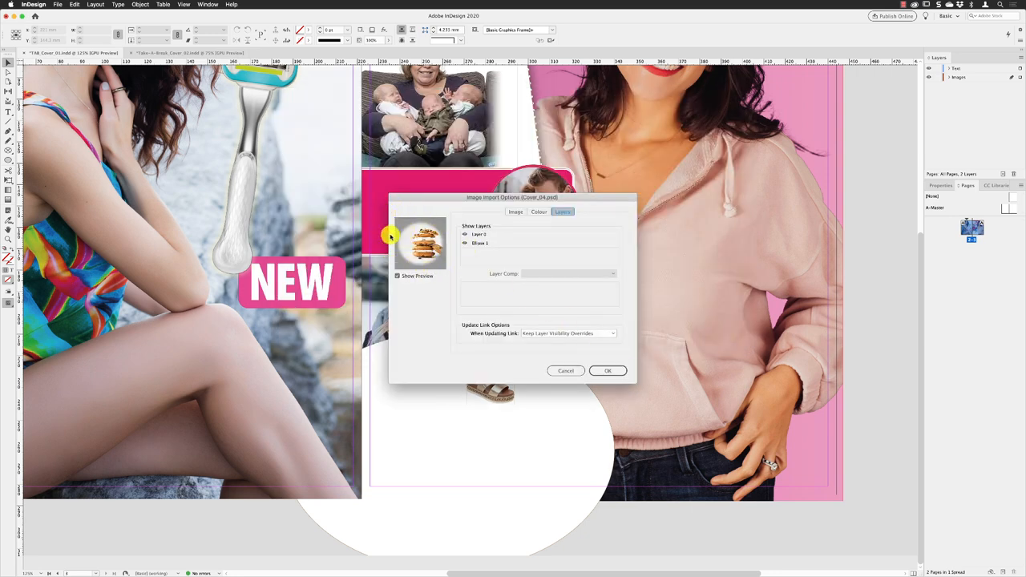
{"action": "left_click", "coordinate": [607, 370]}
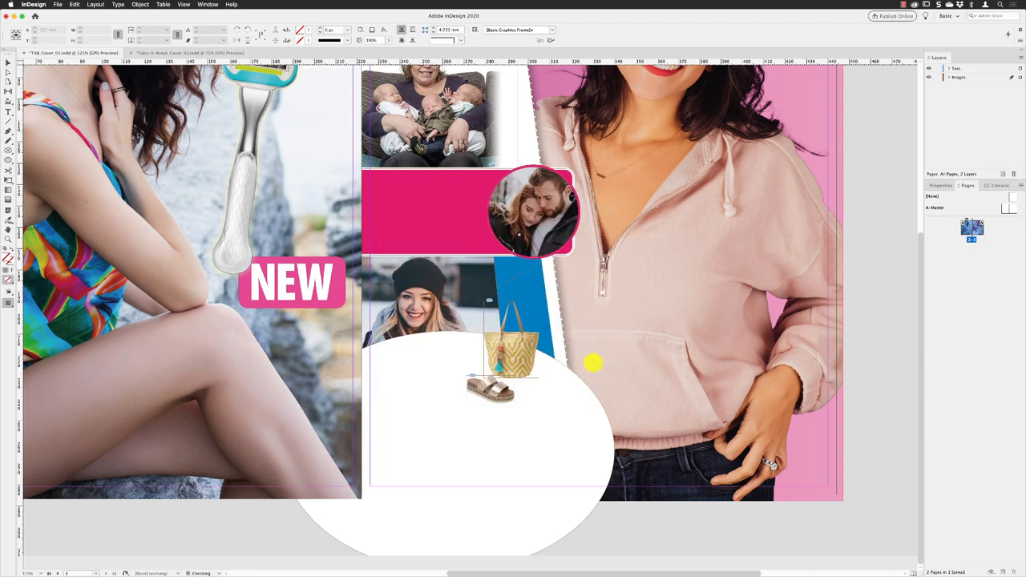
{"action": "left_click_drag", "start_coordinate": [593, 366], "coordinate": [392, 414]}
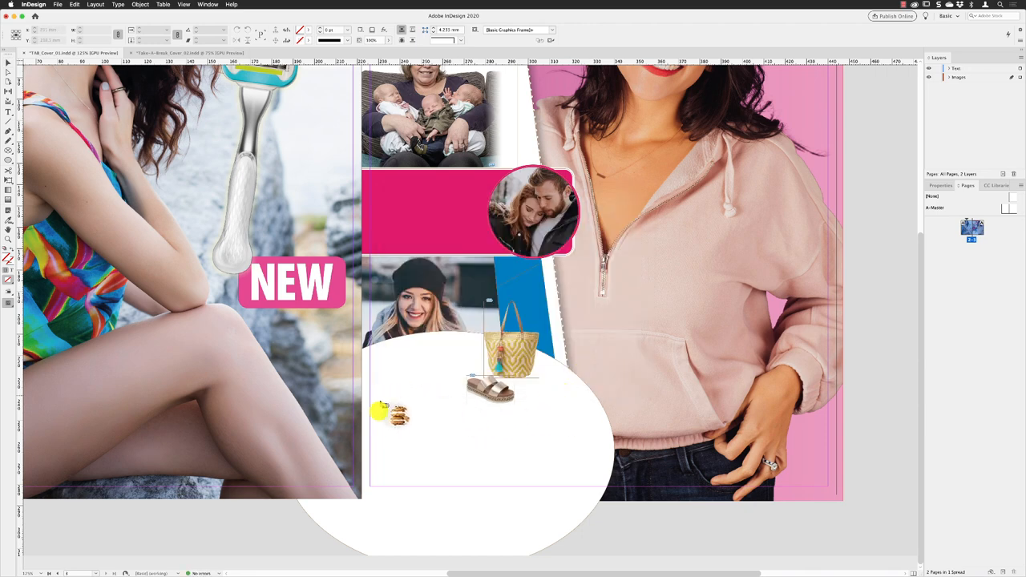
{"action": "left_click_drag", "start_coordinate": [393, 414], "coordinate": [489, 513]}
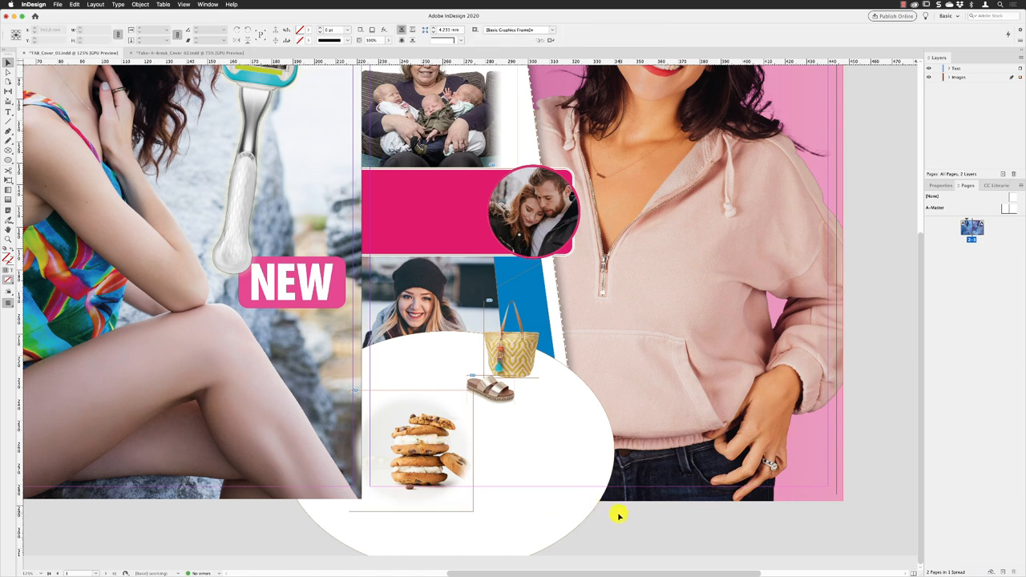
Place the woman-in-dress photo in a frame on the ellipse's right side
{"action": "left_click", "coordinate": [58, 5]}
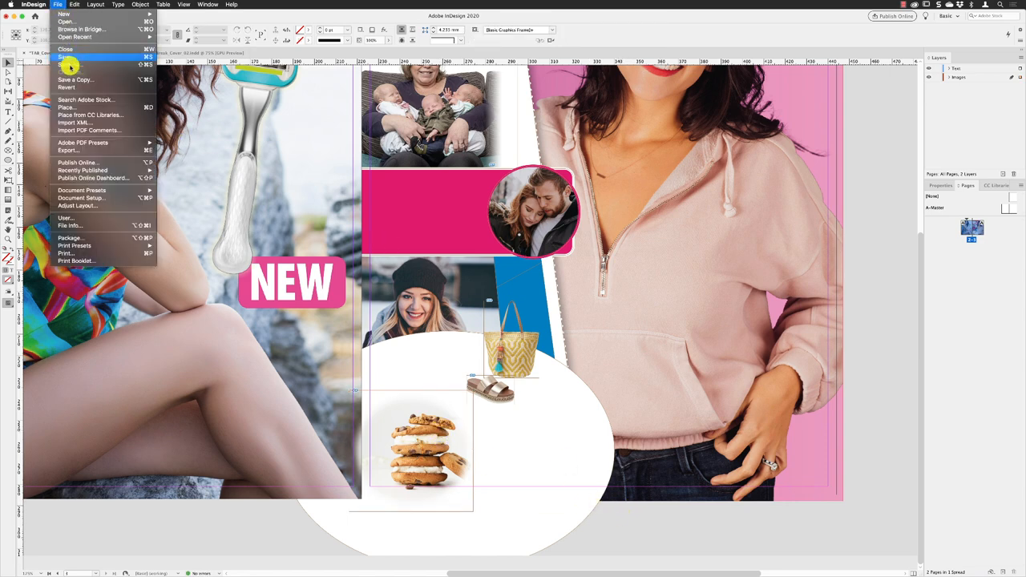
{"action": "left_click", "coordinate": [66, 106]}
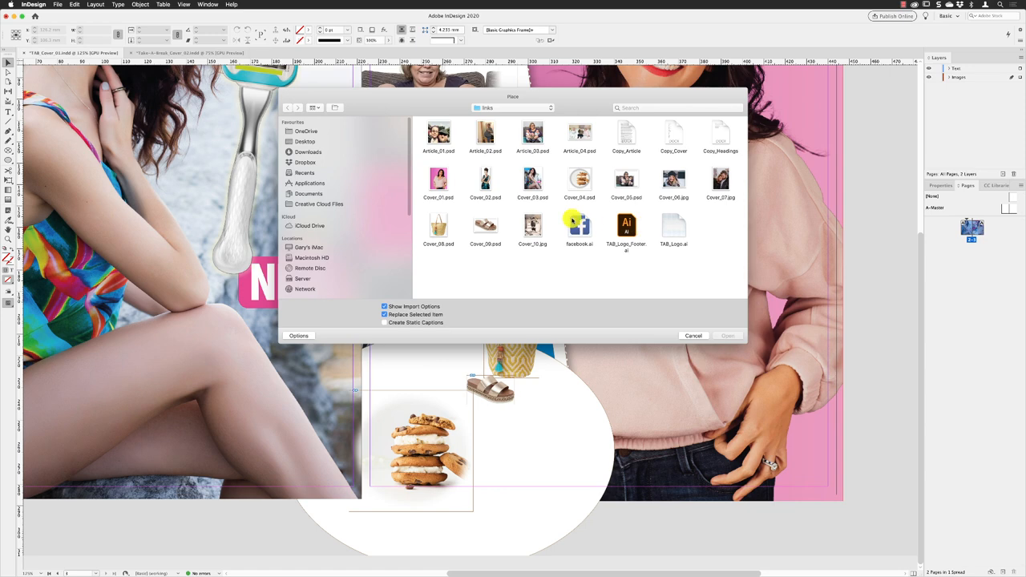
{"action": "left_click", "coordinate": [484, 177]}
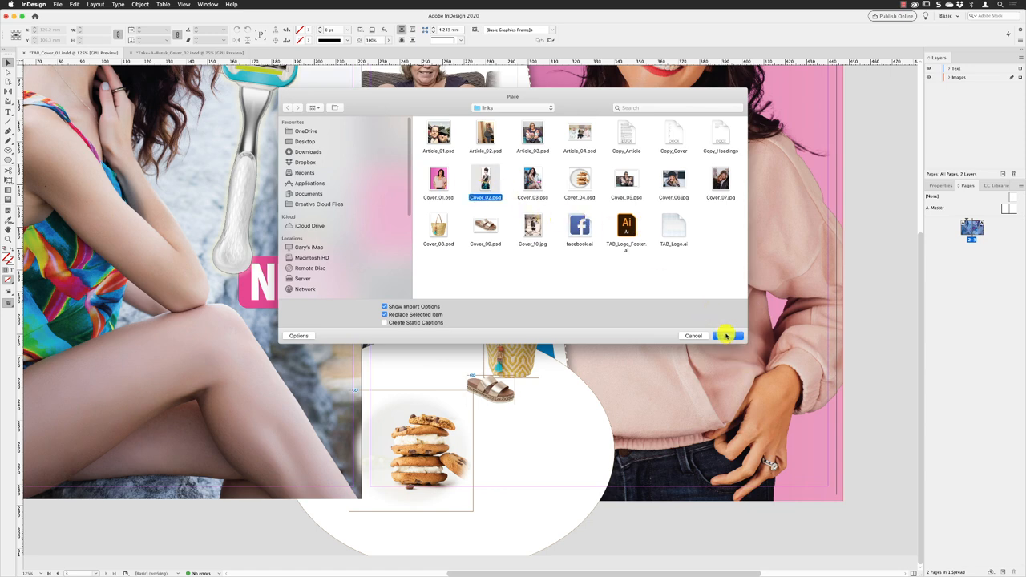
{"action": "left_click", "coordinate": [724, 335]}
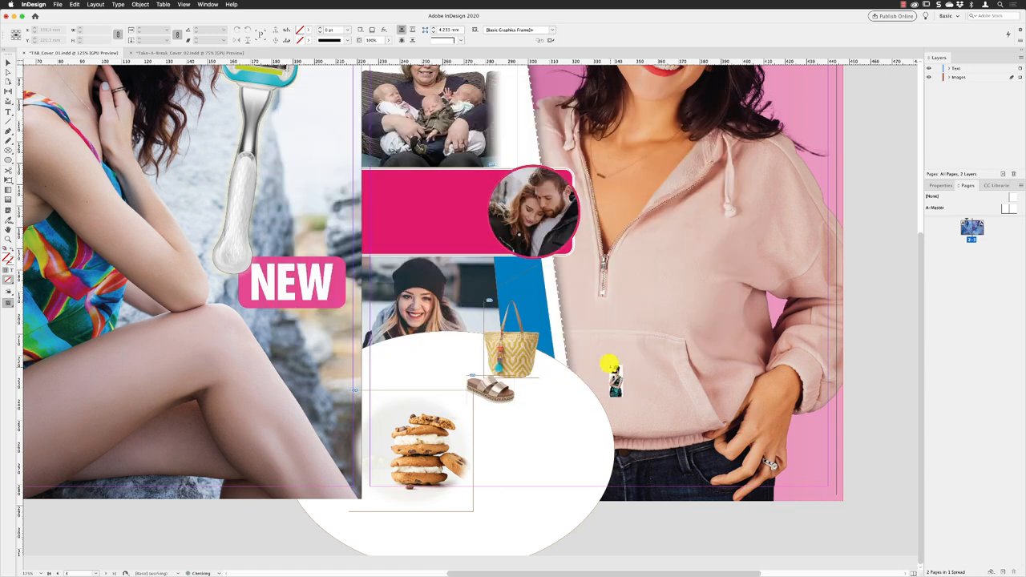
{"action": "left_click_drag", "start_coordinate": [613, 376], "coordinate": [553, 372]}
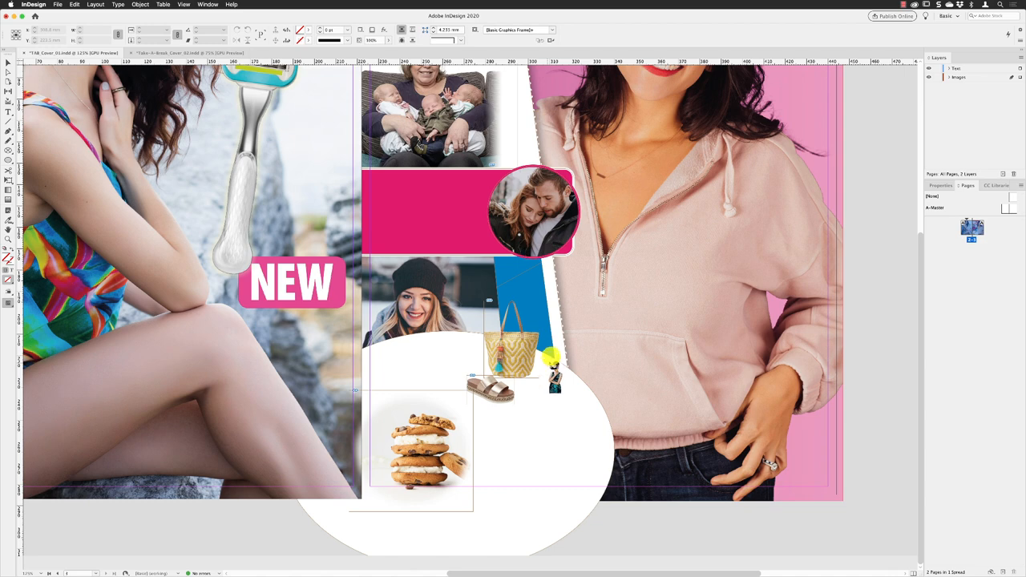
{"action": "left_click_drag", "start_coordinate": [553, 368], "coordinate": [590, 413]}
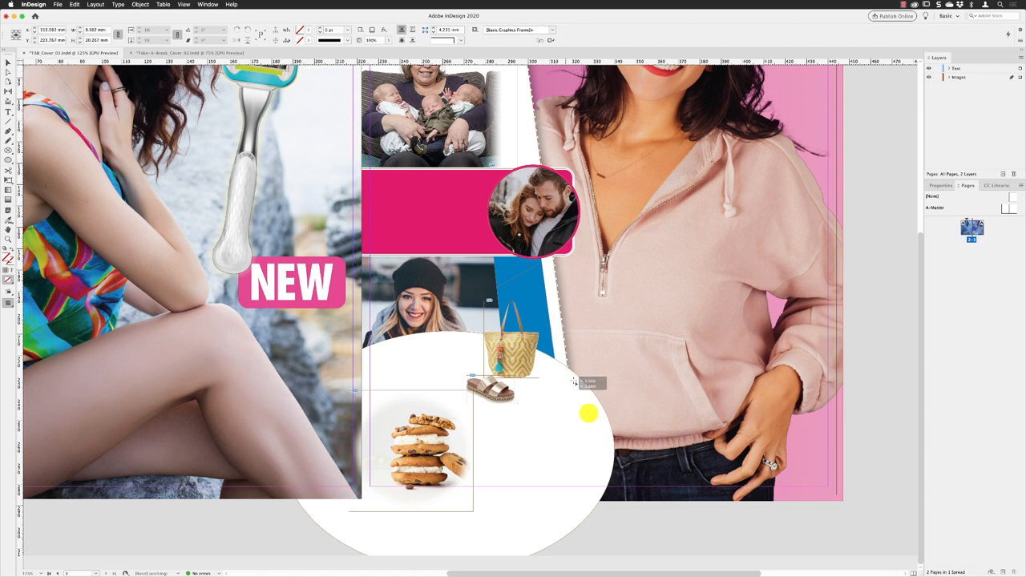
{"action": "left_click_drag", "start_coordinate": [589, 413], "coordinate": [633, 513]}
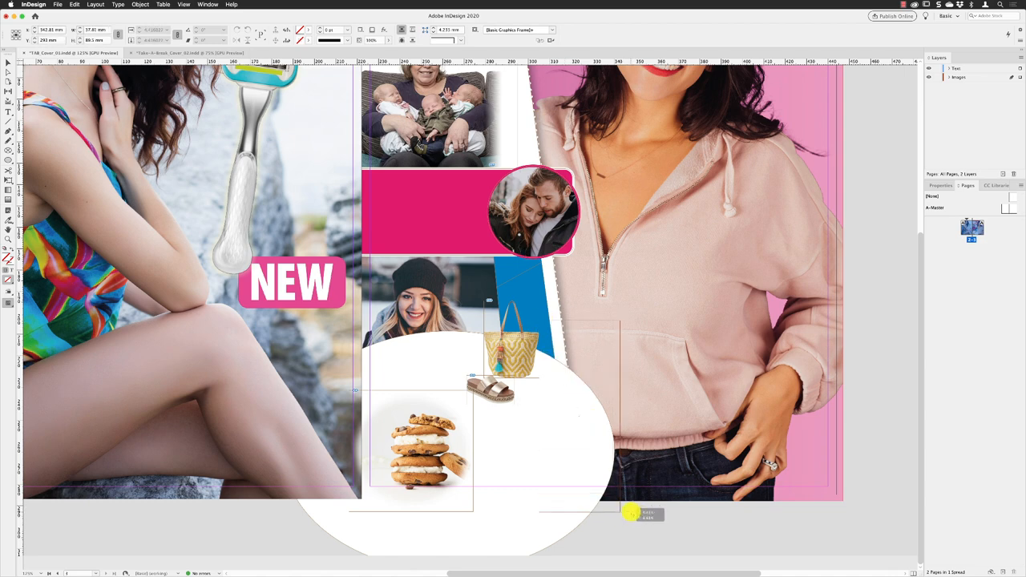
{"action": "left_click", "coordinate": [631, 512]}
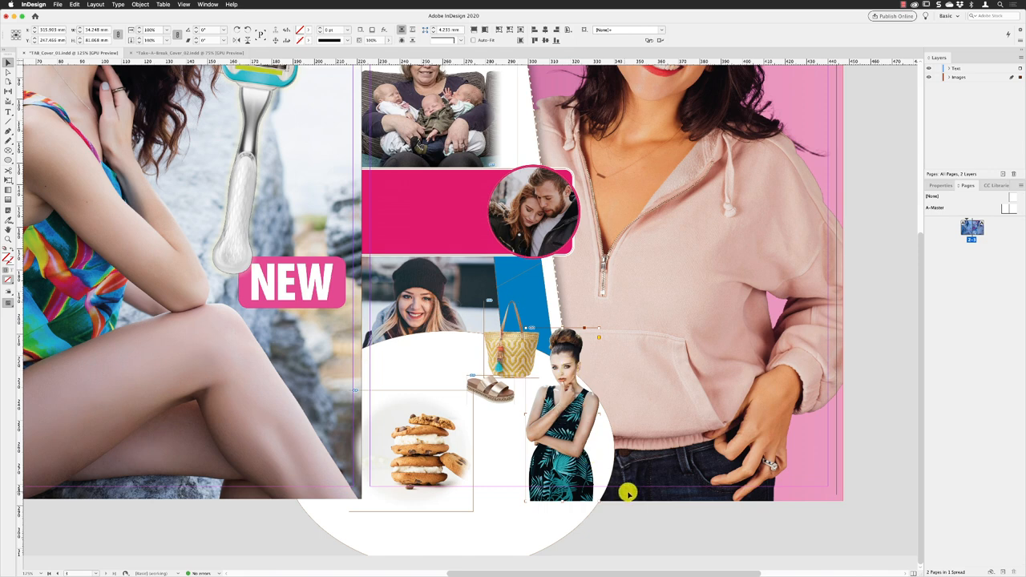
{"action": "mouse_move", "coordinate": [641, 512]}
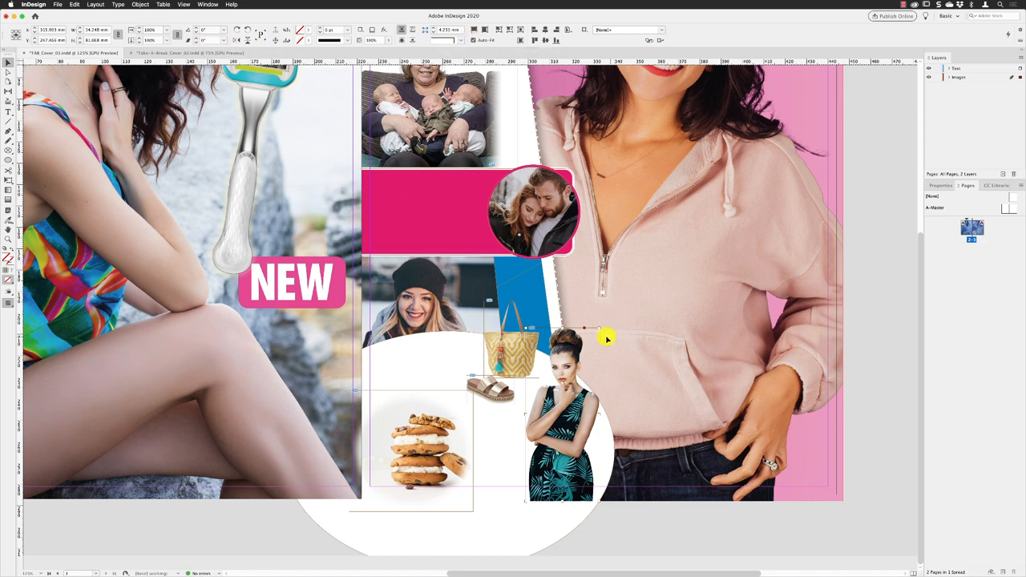
{"action": "mouse_move", "coordinate": [600, 329]}
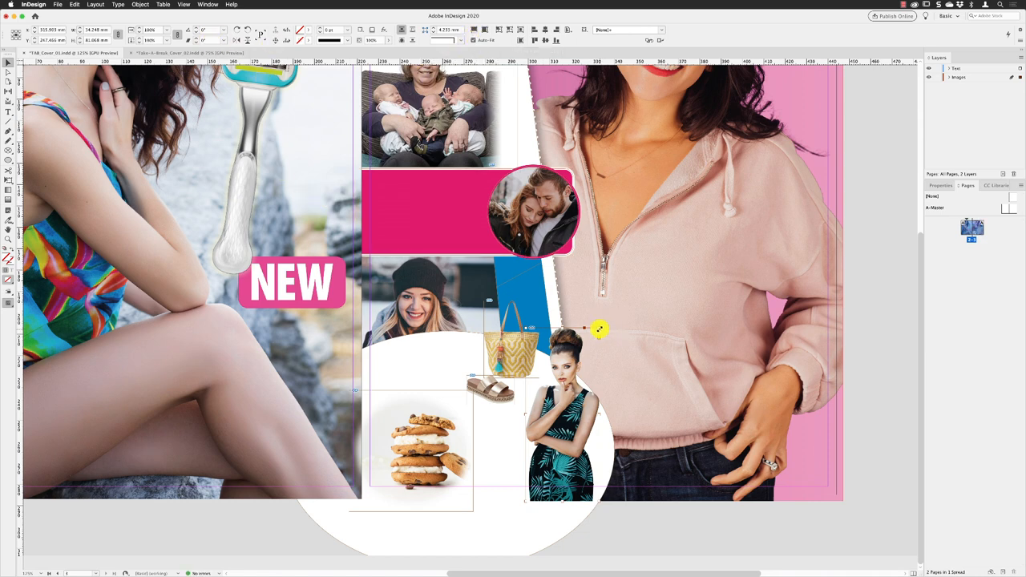
Nudge the woman in the dress into position beside the sandals and deselect
{"action": "left_click_drag", "start_coordinate": [599, 328], "coordinate": [603, 324]}
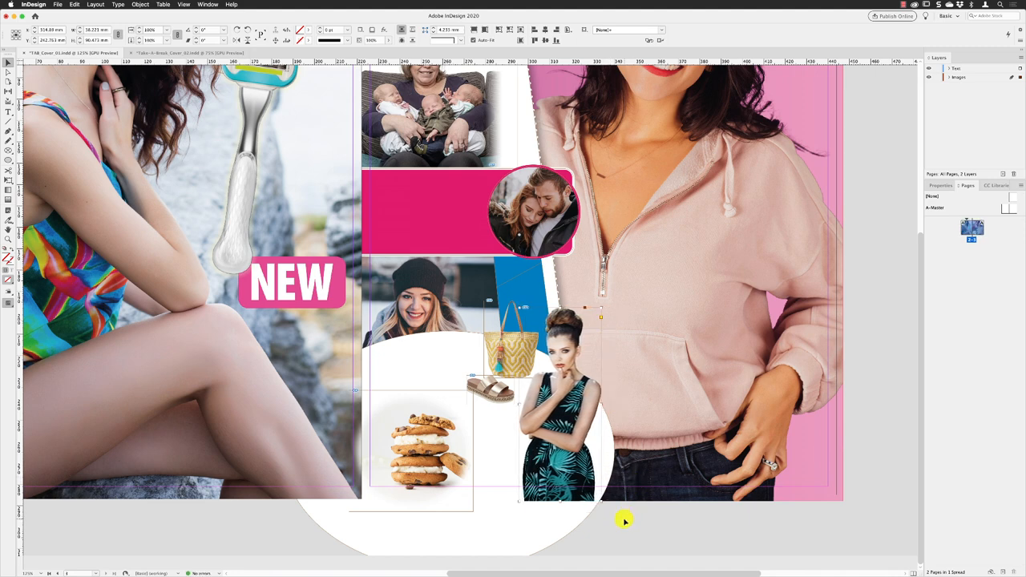
{"action": "left_click", "coordinate": [628, 511]}
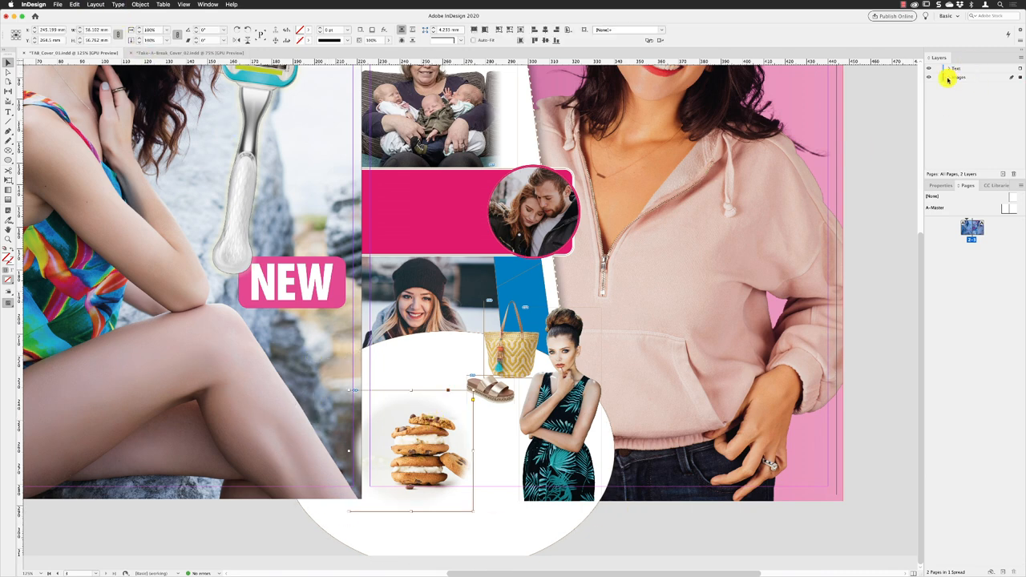
{"action": "left_click", "coordinate": [949, 77]}
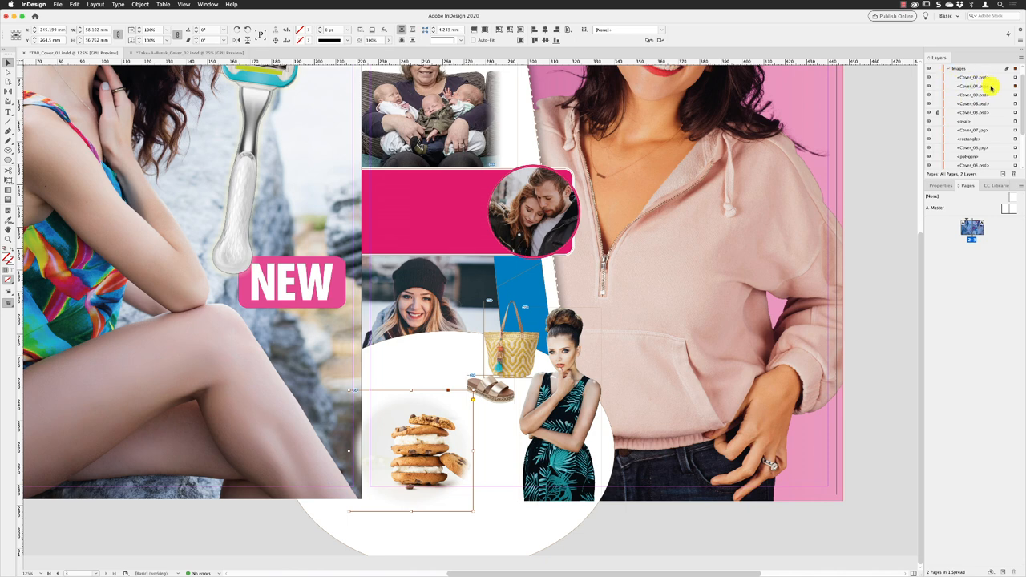
{"action": "left_click", "coordinate": [971, 87]}
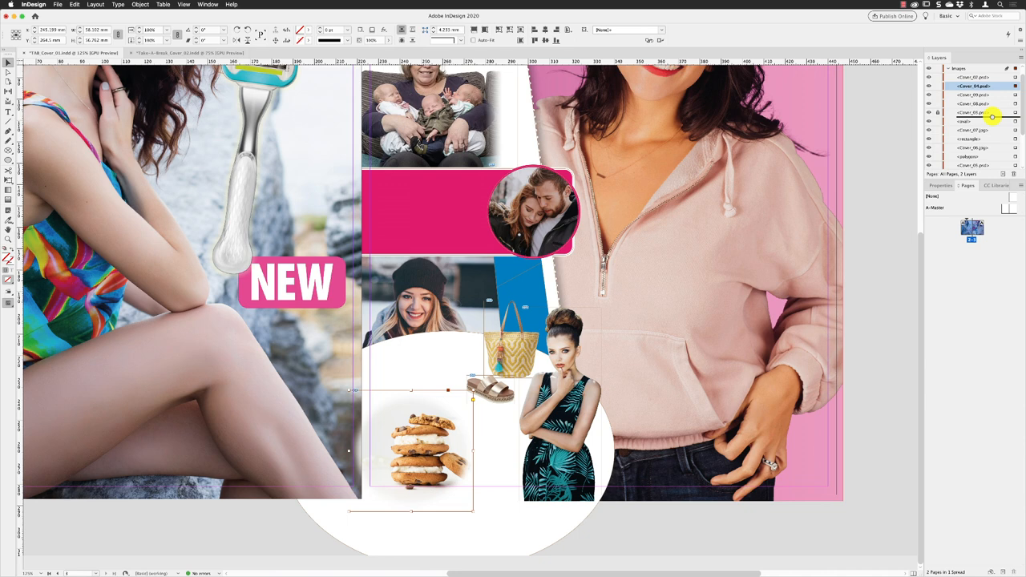
{"action": "left_click", "coordinate": [975, 112]}
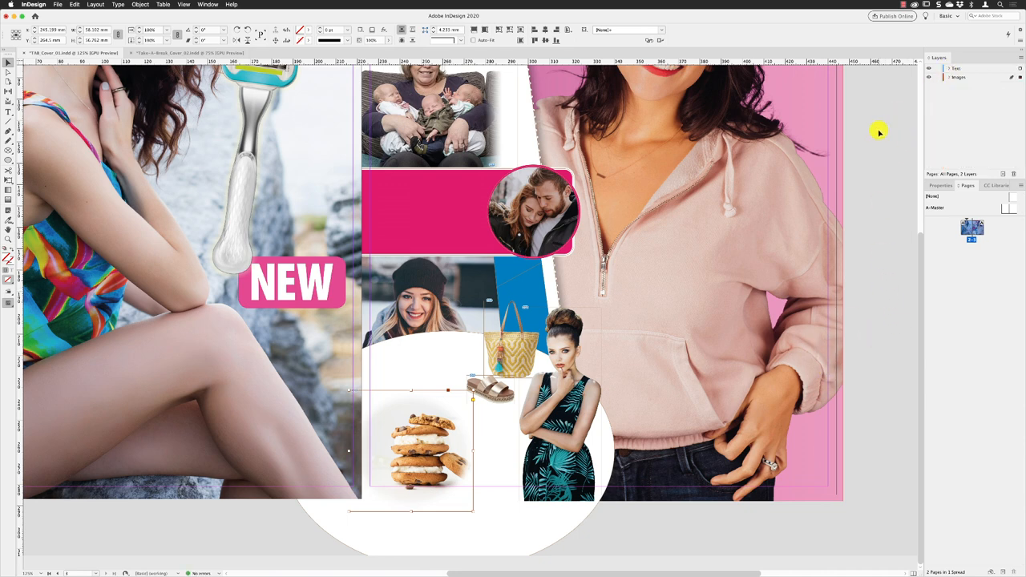
{"action": "left_click", "coordinate": [57, 3]}
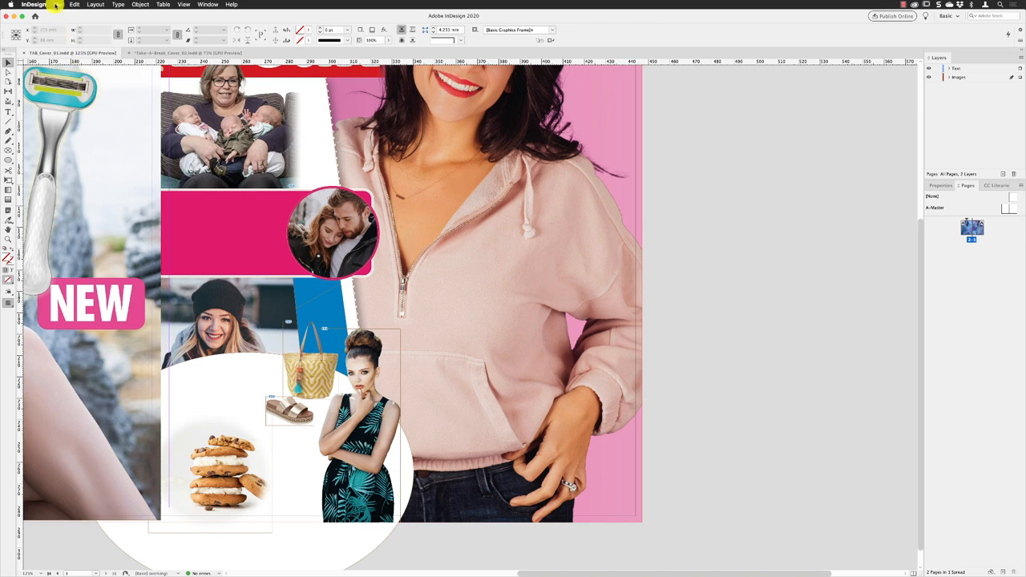
Place the black-and-white wedding photo as a narrow frame at the cover's right edge
{"action": "left_click", "coordinate": [58, 3]}
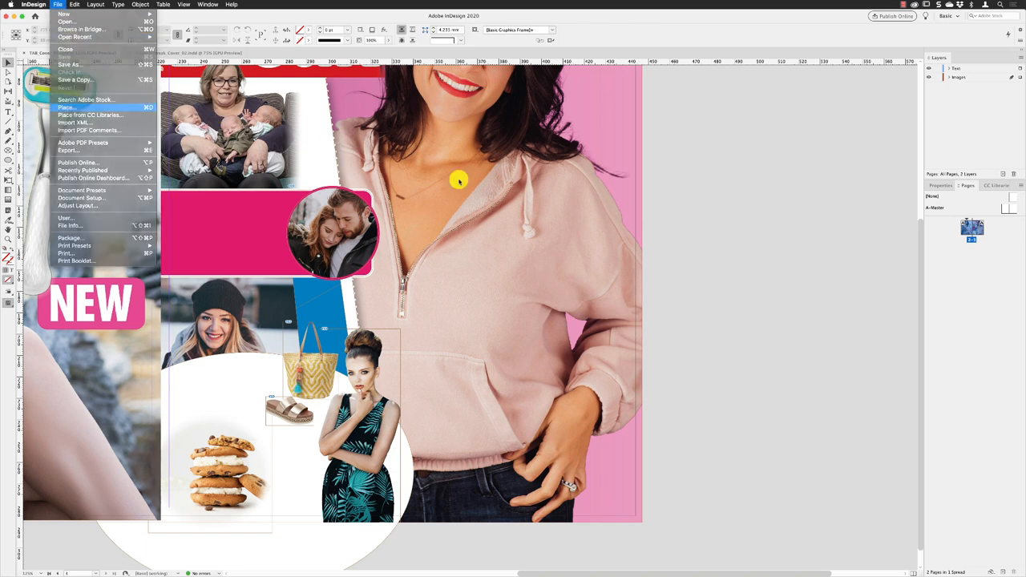
{"action": "left_click", "coordinate": [65, 106]}
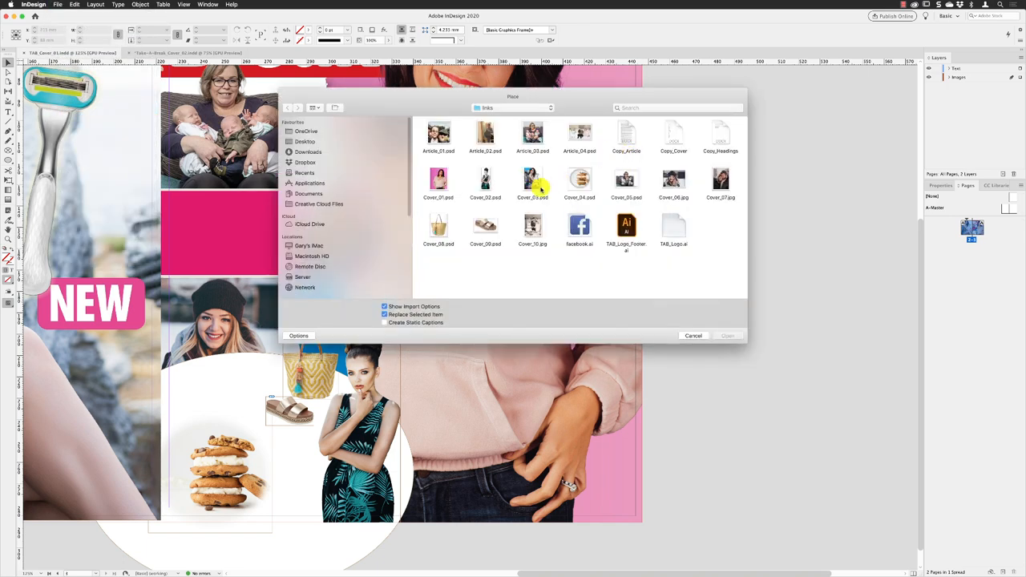
{"action": "left_click", "coordinate": [532, 228]}
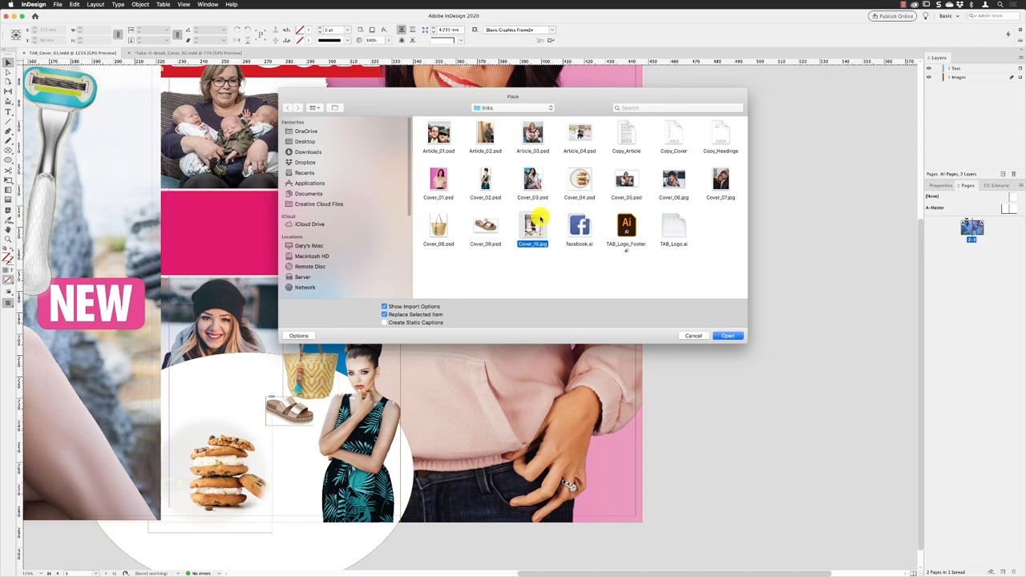
{"action": "left_click", "coordinate": [726, 335]}
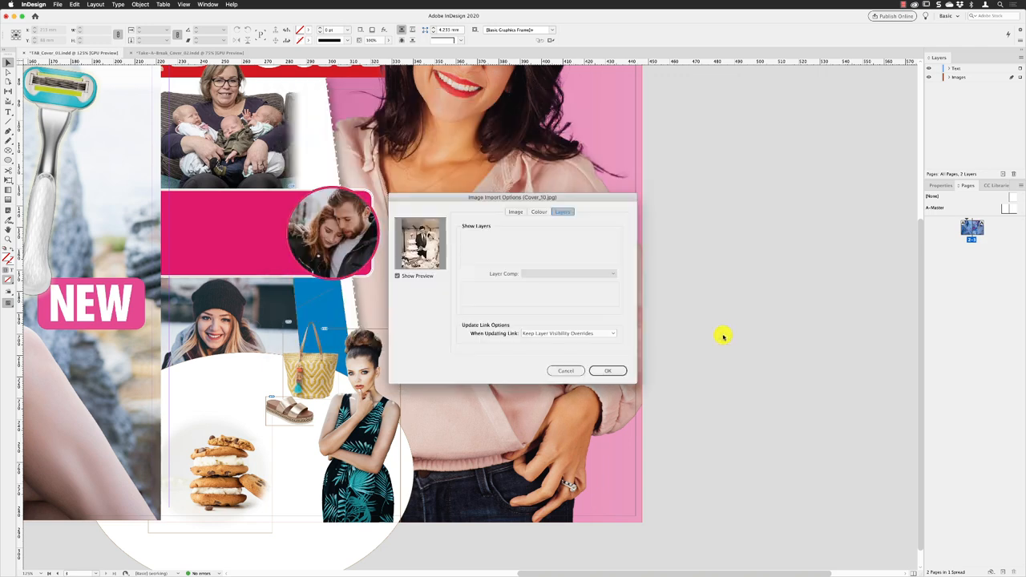
{"action": "left_click", "coordinate": [605, 370]}
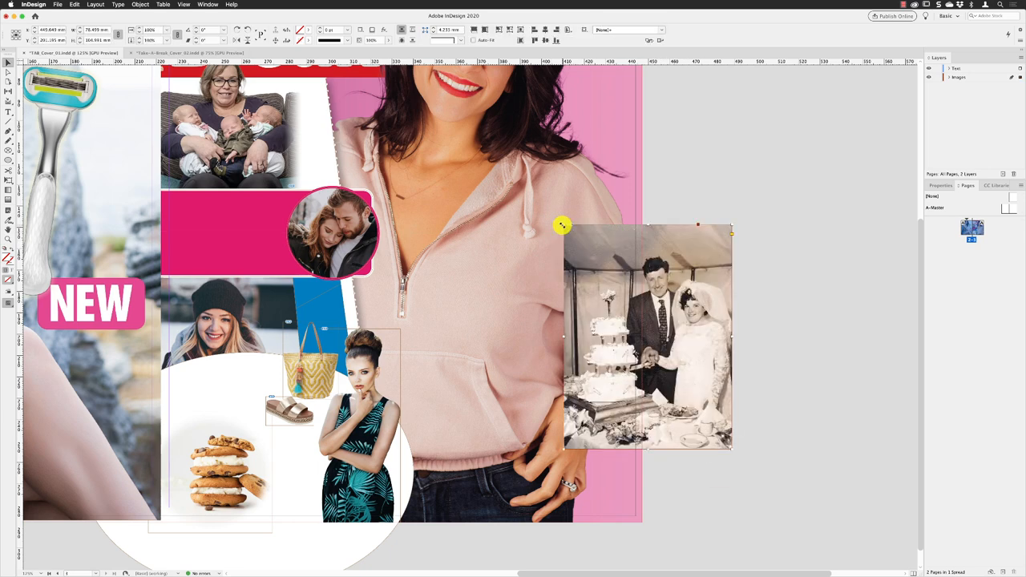
{"action": "mouse_move", "coordinate": [415, 136]}
{"action": "type", "text": "50"}
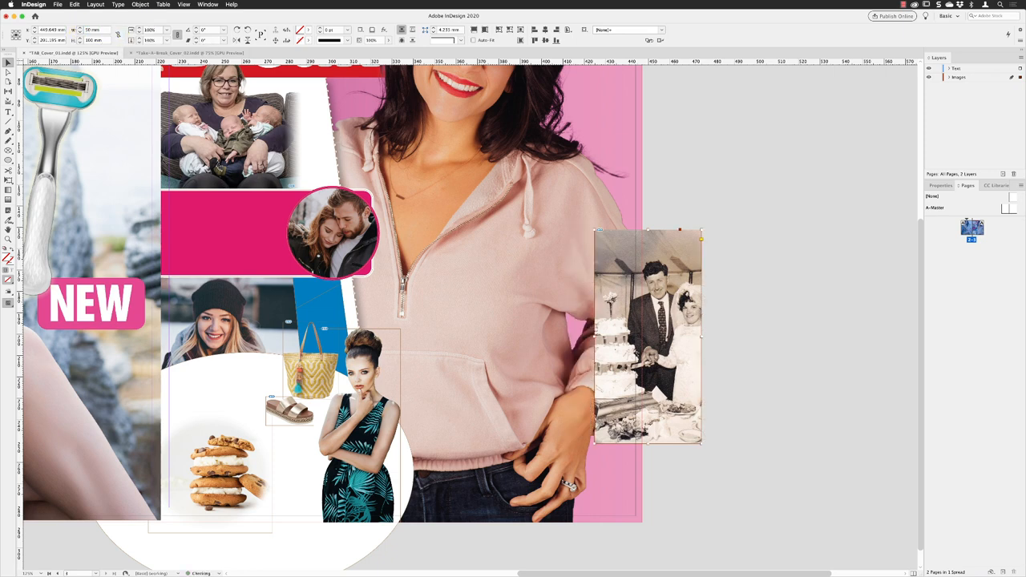
{"action": "left_click", "coordinate": [644, 335]}
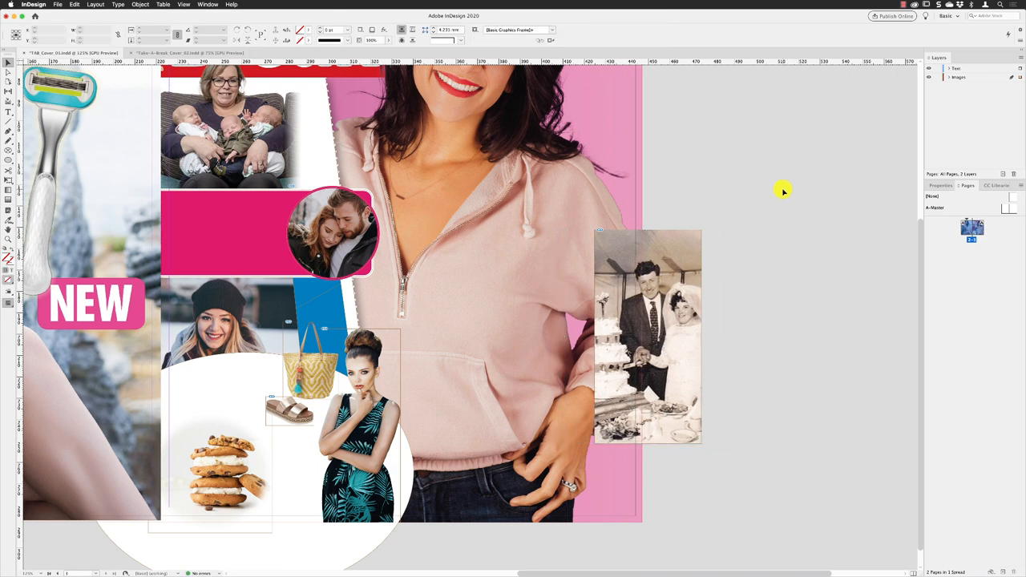
Give the wedding photo a Paper (white) stroke and start a Drop Shadow effect
{"action": "left_click", "coordinate": [647, 337]}
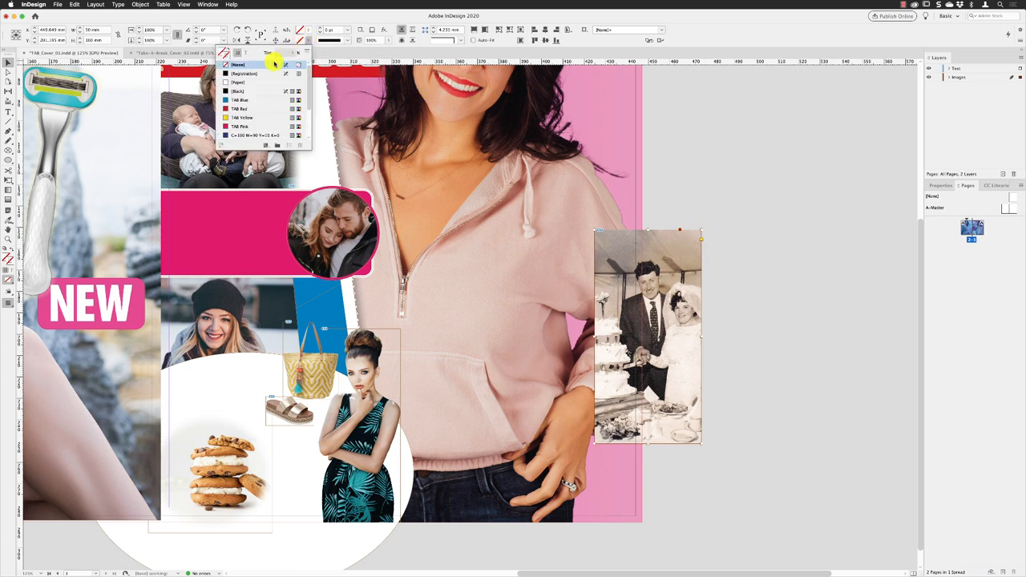
{"action": "left_click", "coordinate": [237, 81]}
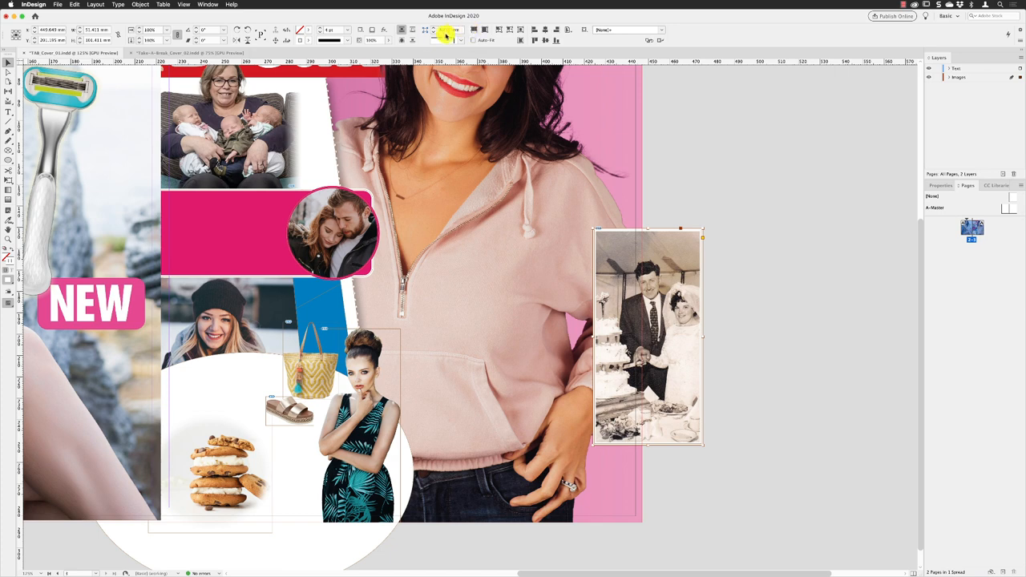
{"action": "left_click", "coordinate": [385, 29]}
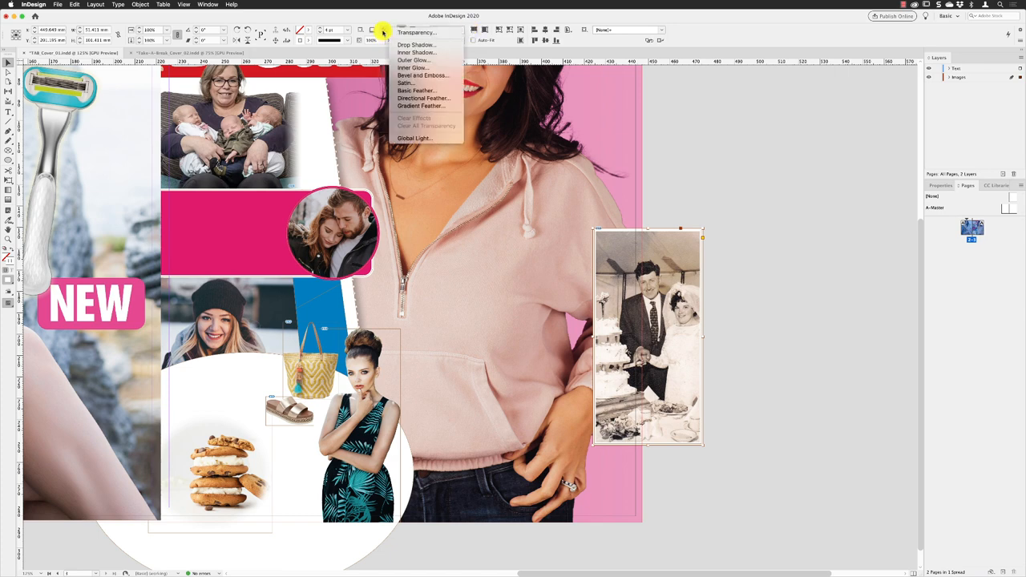
{"action": "left_click", "coordinate": [417, 44]}
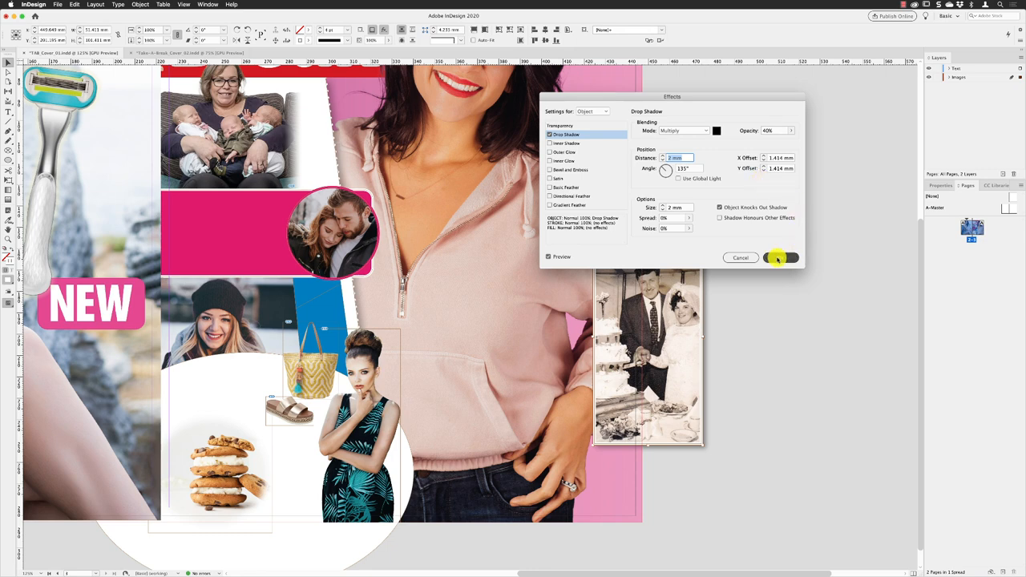
Apply the drop shadow and drag the tilted wedding photo higher over the pink panel
{"action": "left_click", "coordinate": [779, 256]}
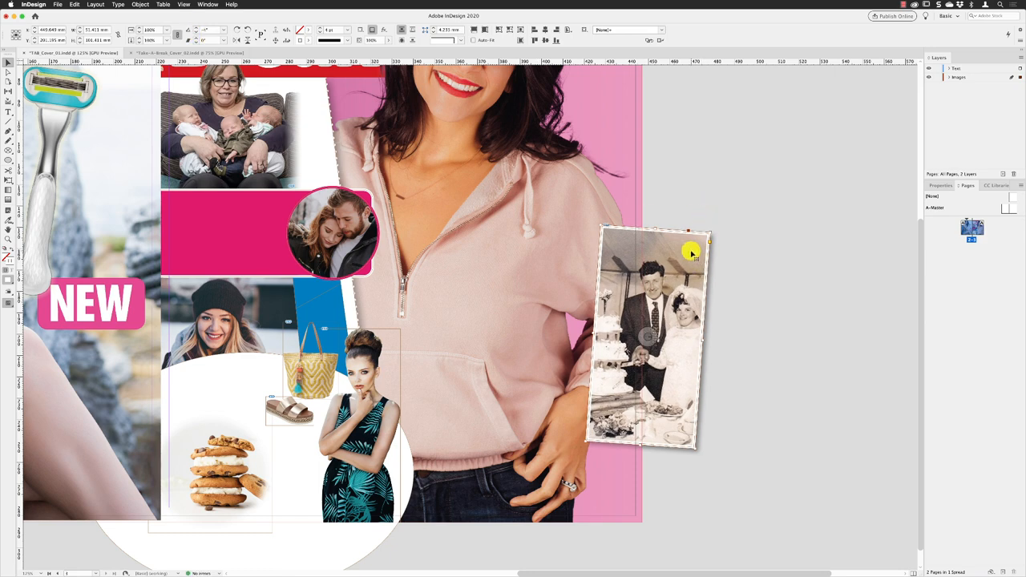
{"action": "left_click_drag", "start_coordinate": [692, 250], "coordinate": [653, 213]}
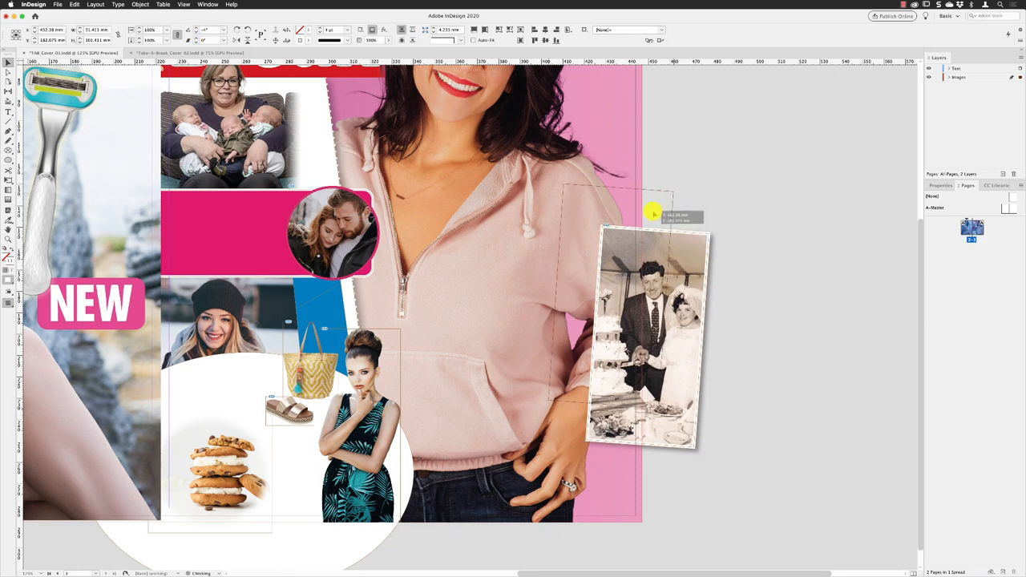
{"action": "left_click_drag", "start_coordinate": [653, 332], "coordinate": [612, 296]}
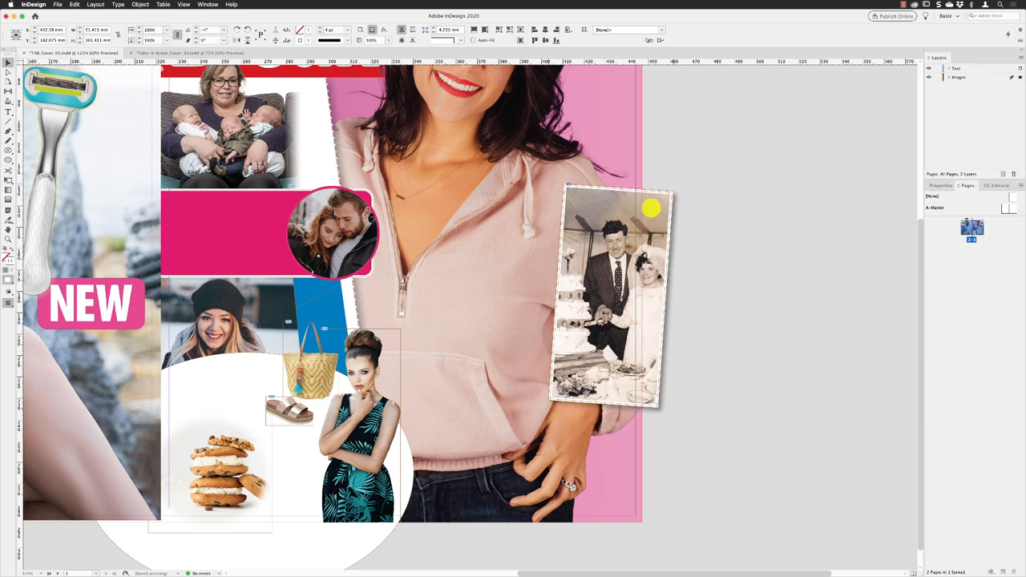